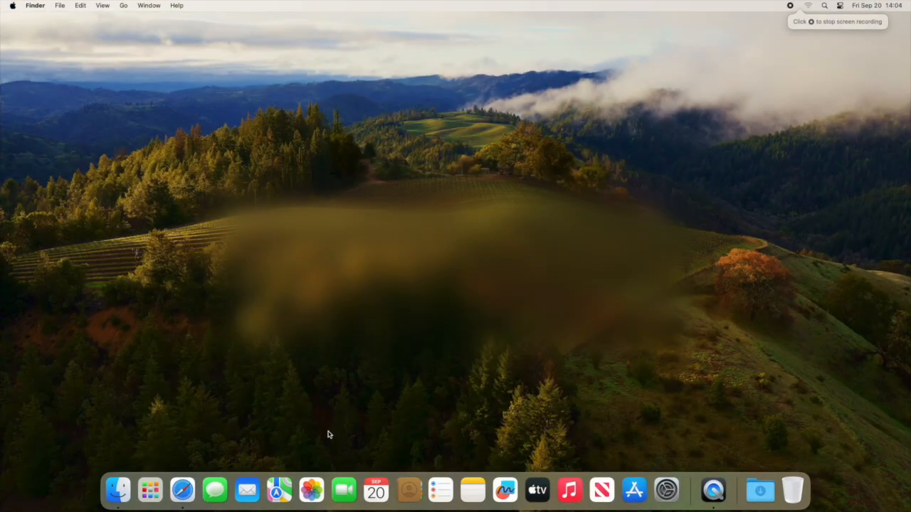
mouse_move(665, 490)
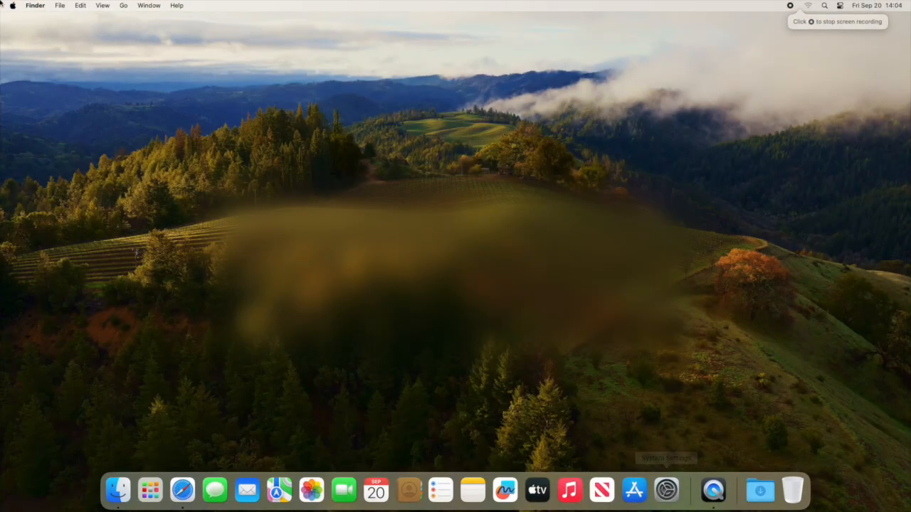
View this Mac's hardware and system details from the Apple menu
left_click(12, 6)
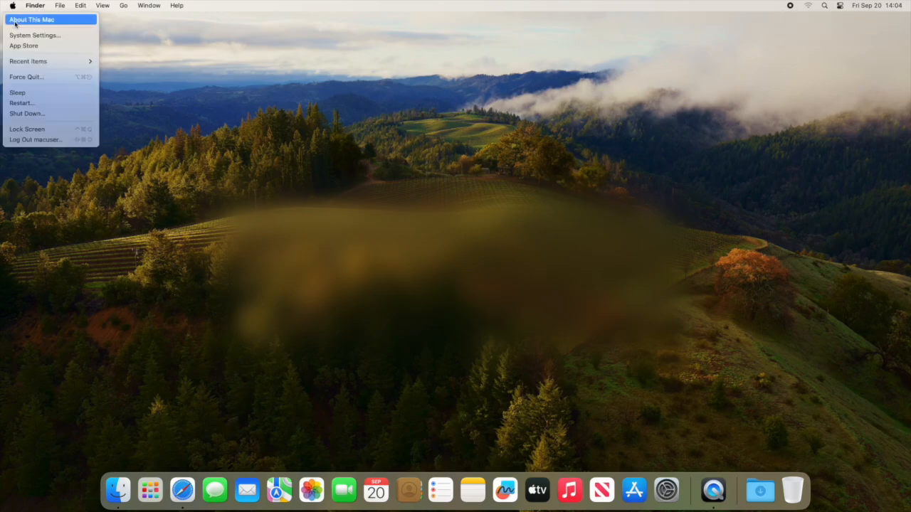
left_click(30, 19)
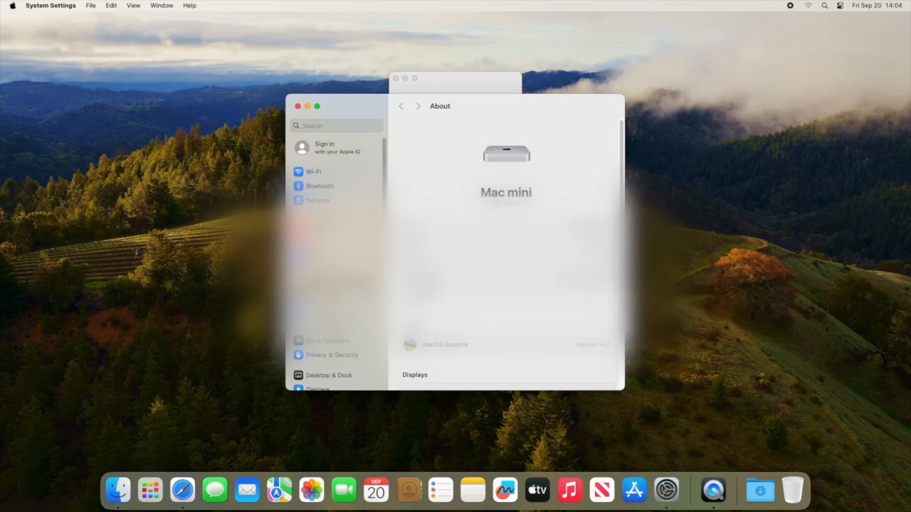
scroll("down", 3)
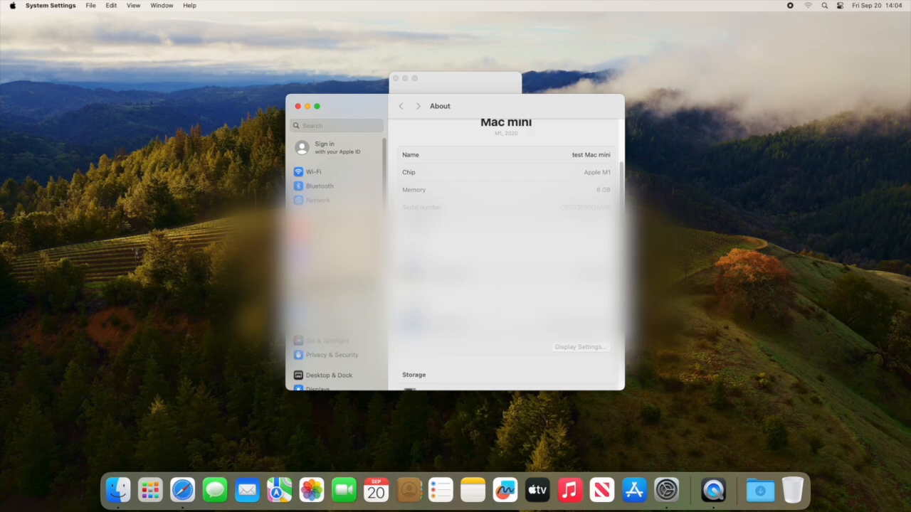
scroll("down", 3)
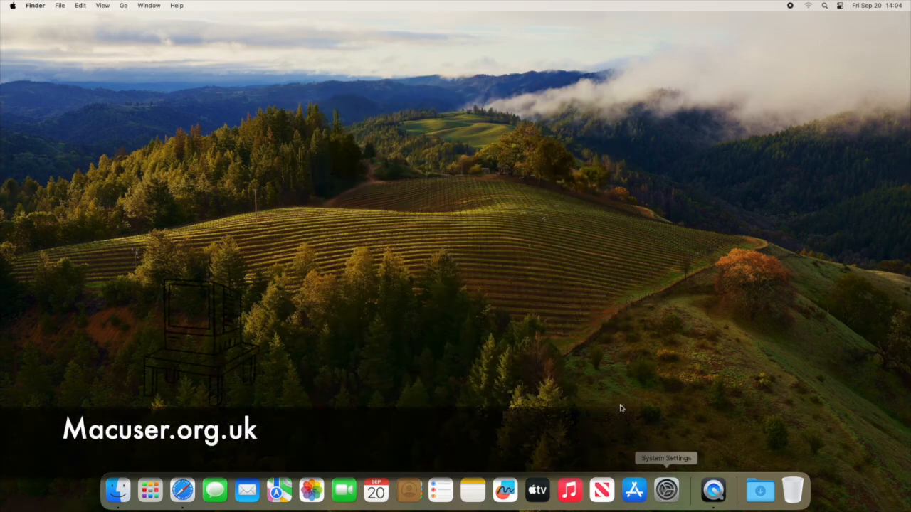
Show General > Software Update with macOS Sequoia 15.0 and review the Safari update details
left_click(665, 490)
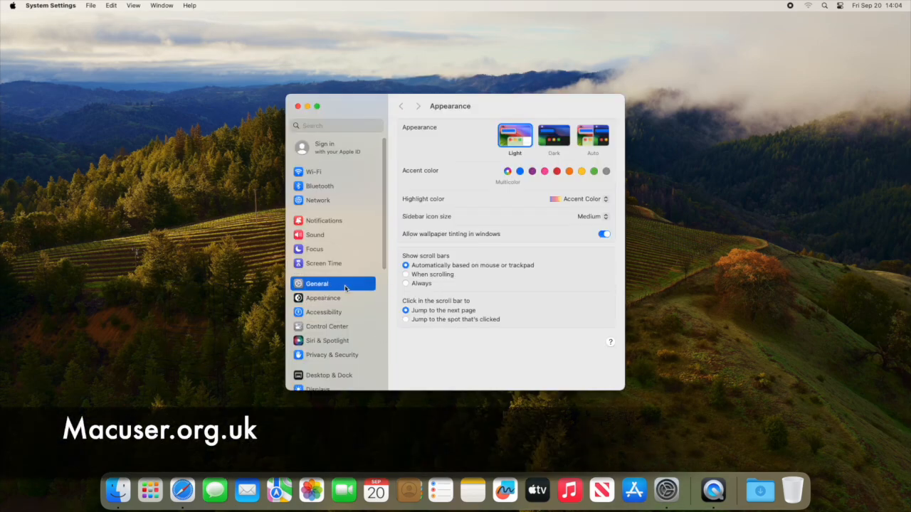
left_click(316, 283)
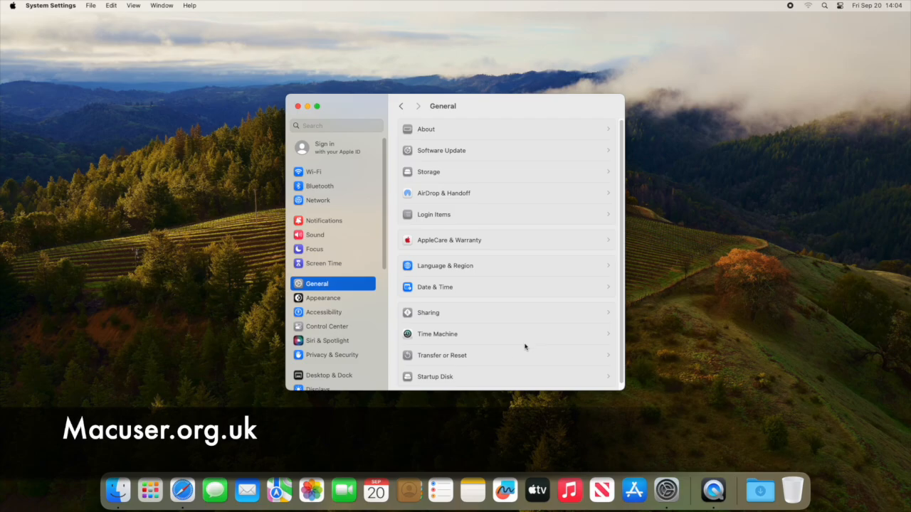
mouse_move(461, 150)
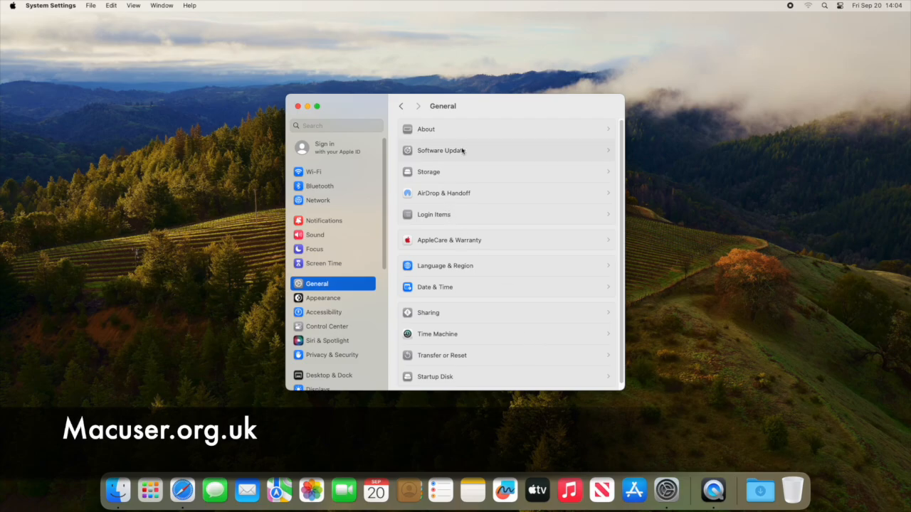
left_click(439, 150)
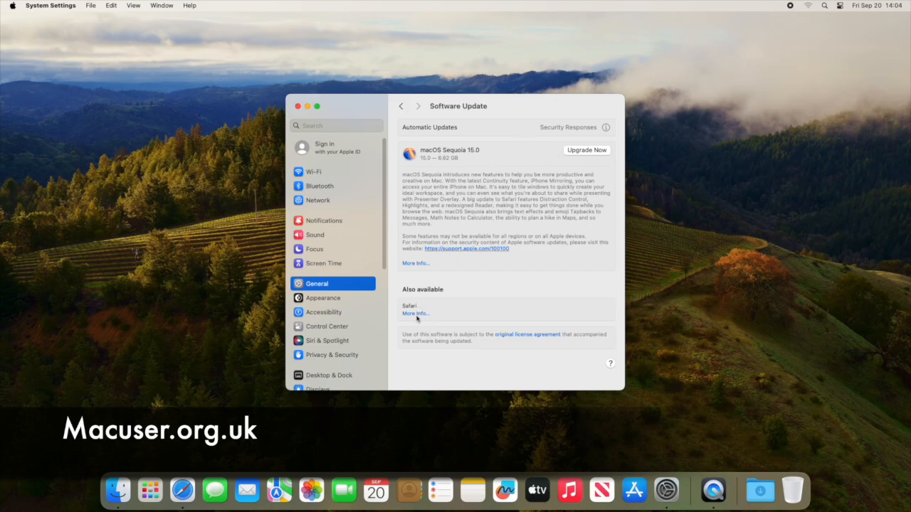
left_click(414, 314)
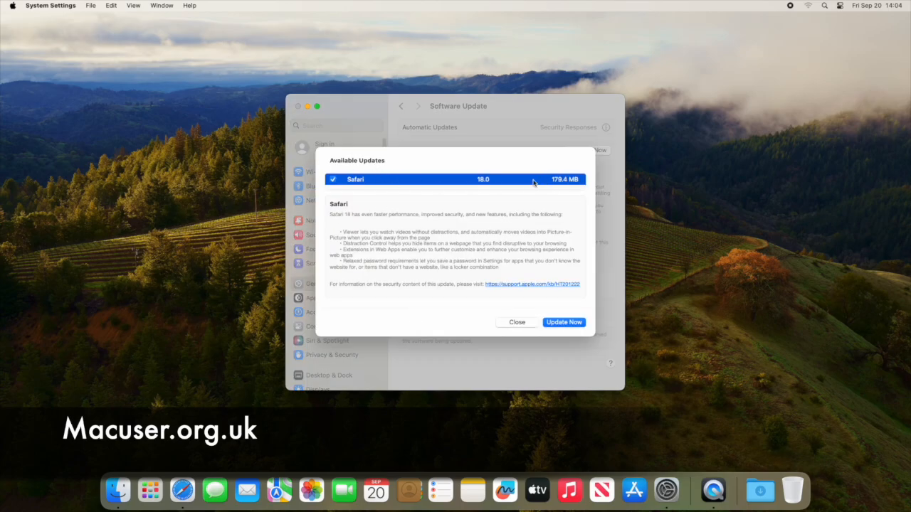
left_click(517, 322)
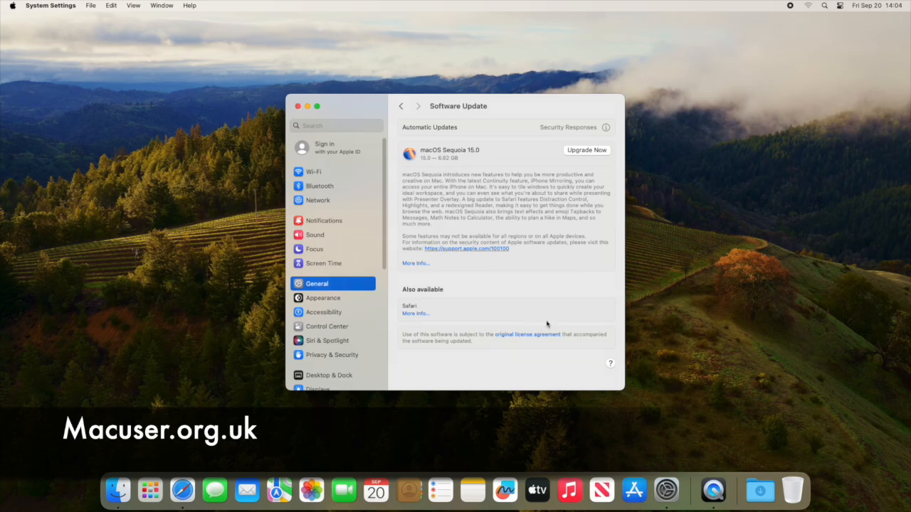
Open the Applications folder in Finder via the Go menu
left_click(299, 105)
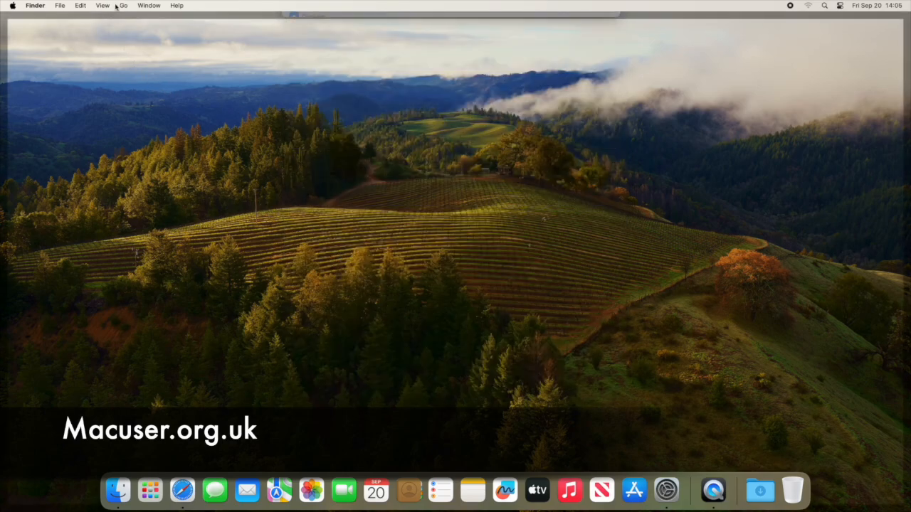
left_click(123, 5)
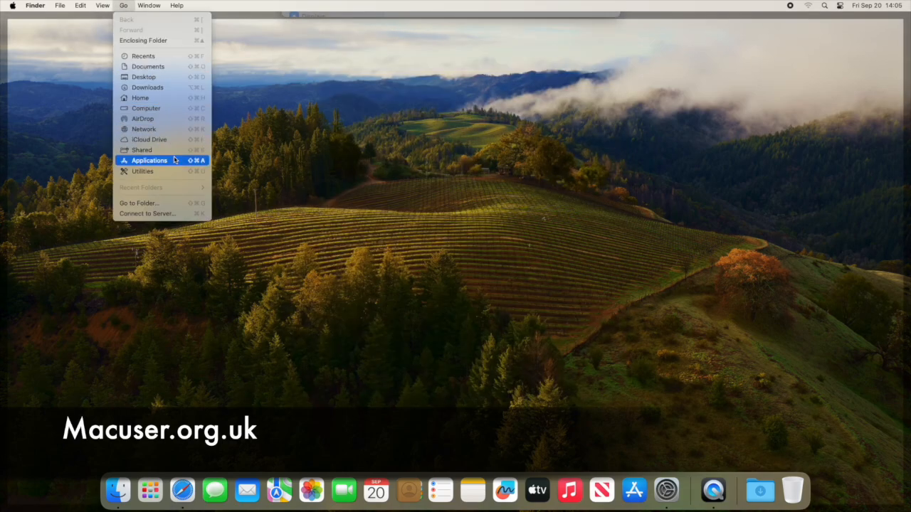
left_click(150, 161)
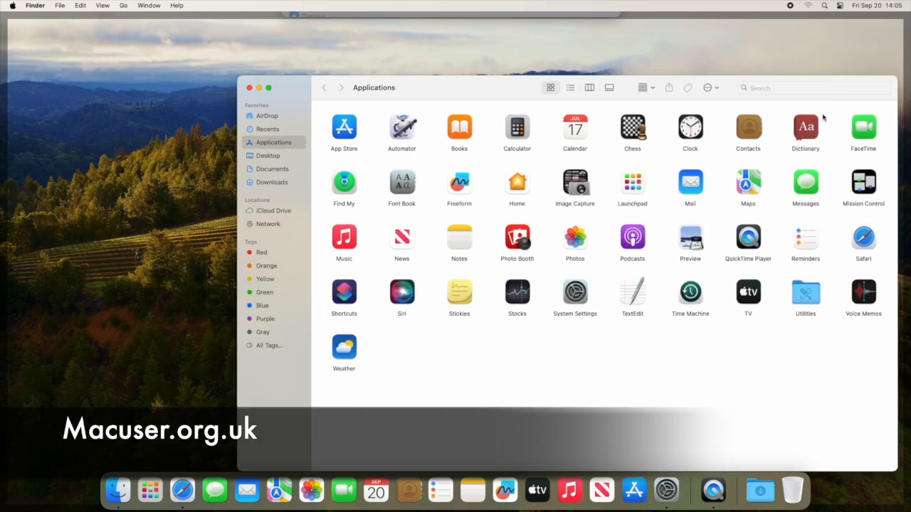
mouse_move(440, 130)
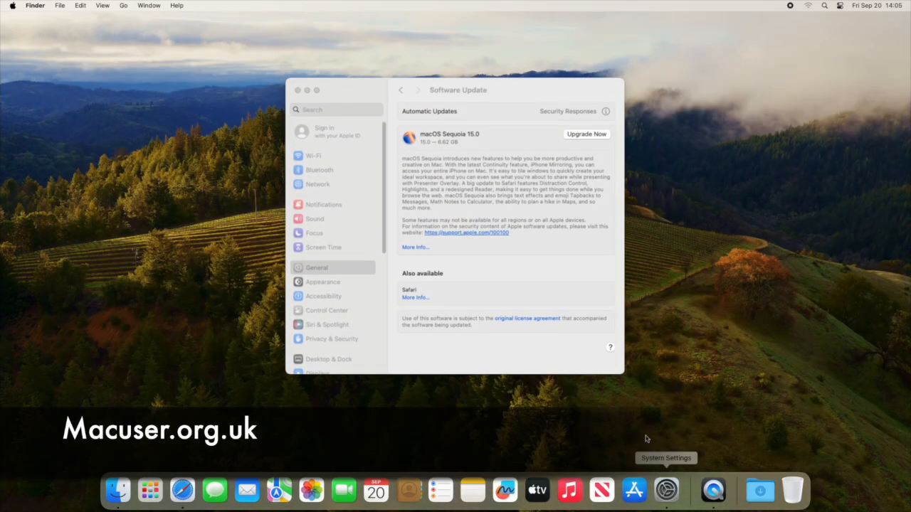
Choose Upgrade Now, accept the licence and enter the password to begin downloading Sequoia 15.0
left_click(585, 134)
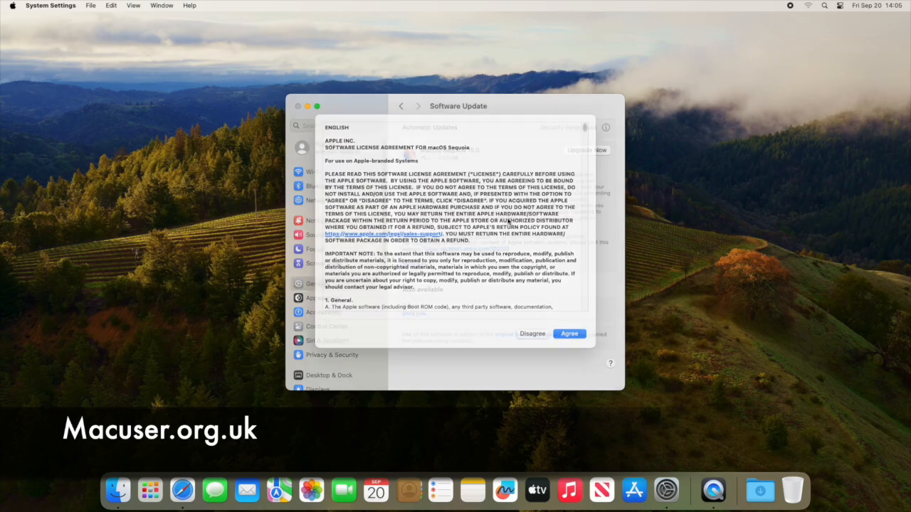
left_click(569, 334)
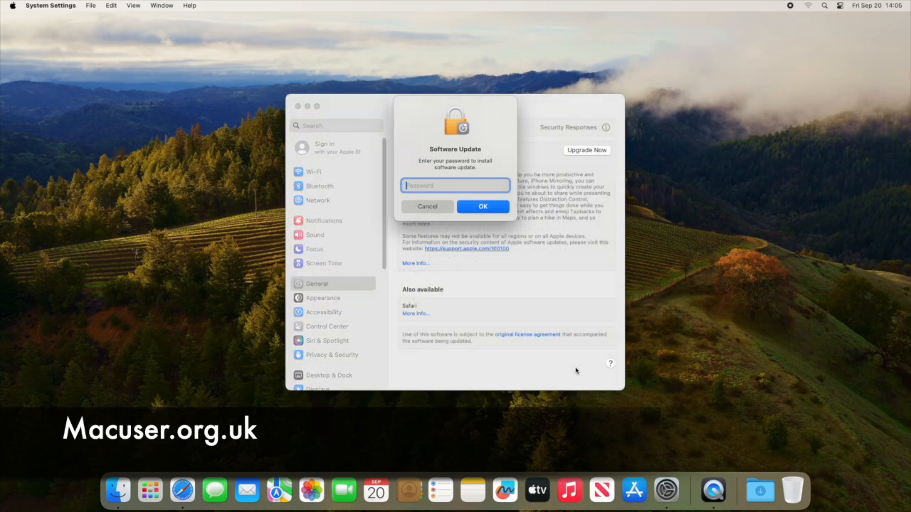
type("•••")
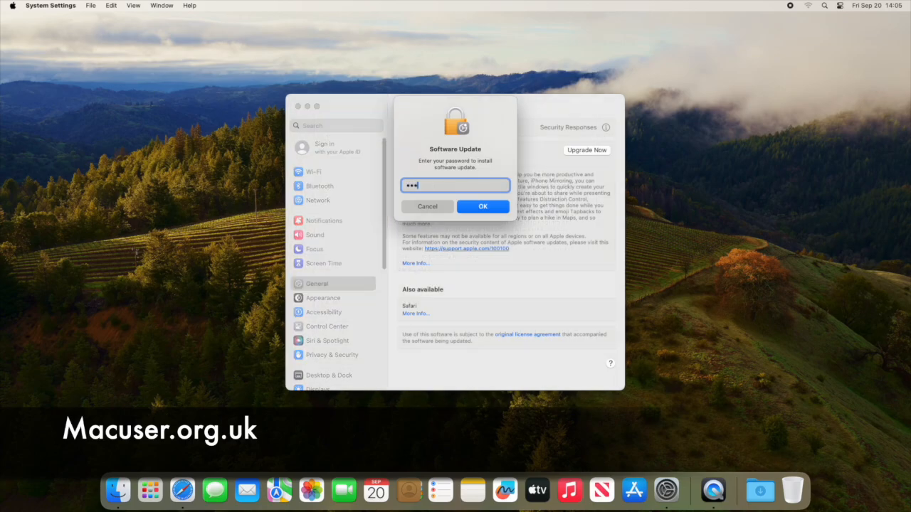
left_click(482, 206)
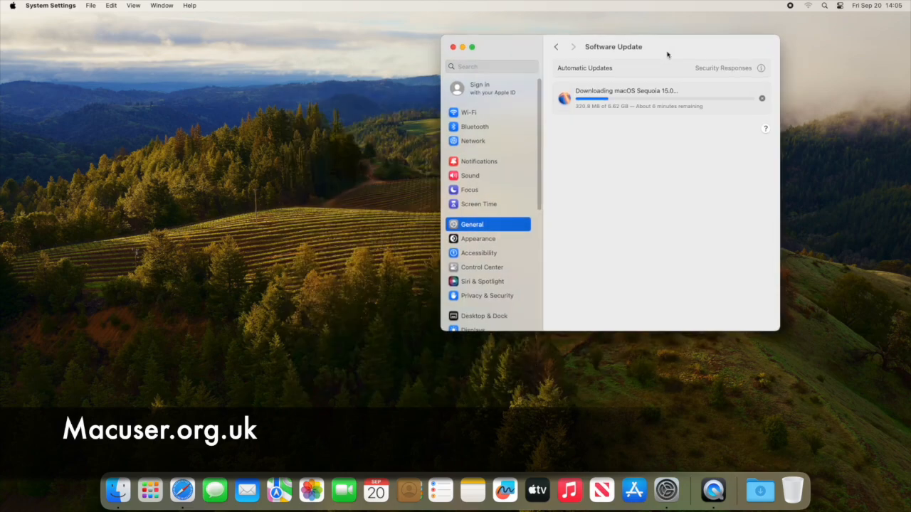
Launch TextEdit through a Spotlight search
type("quick")
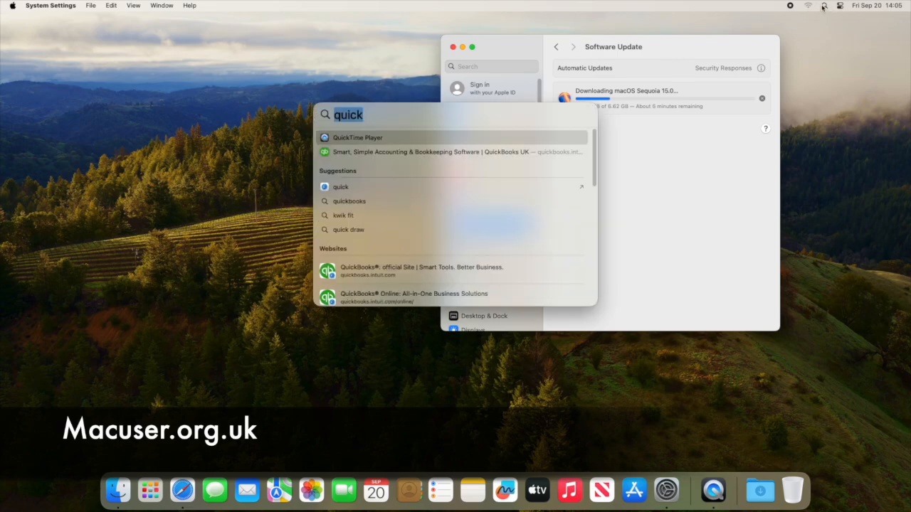
type("textEdit")
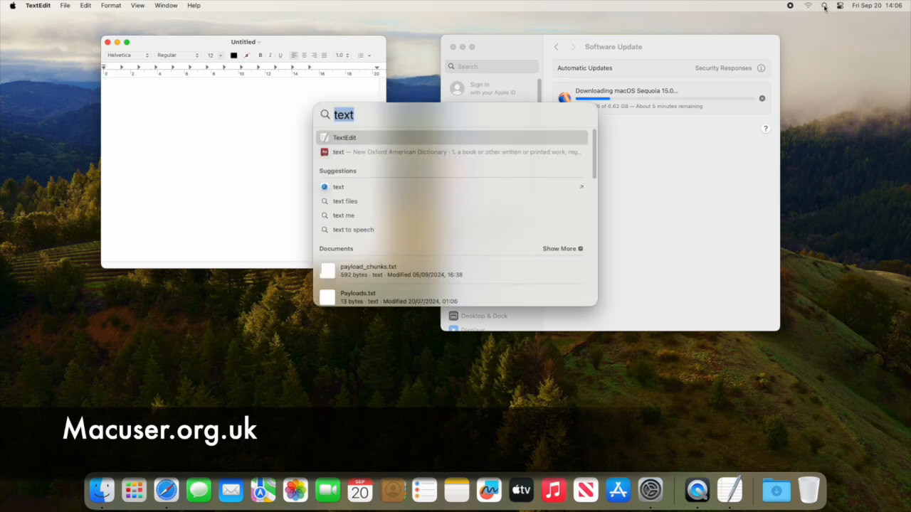
key("Escape")
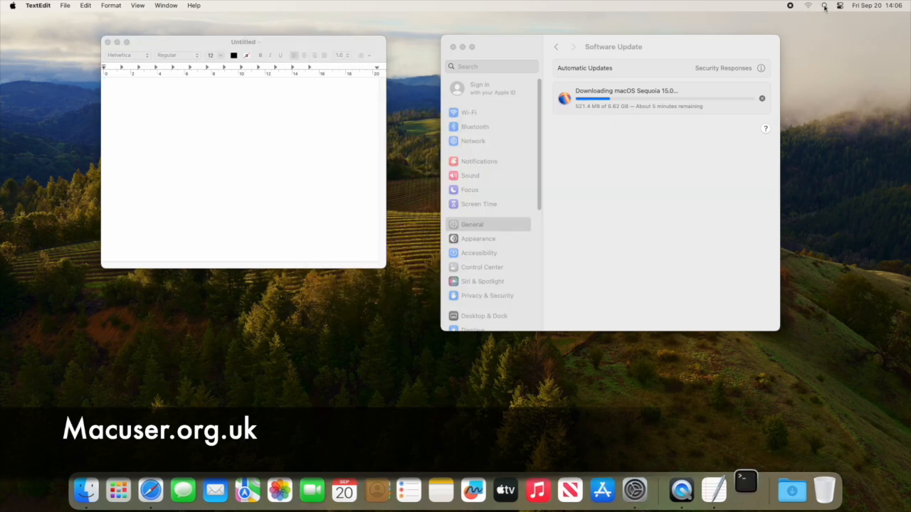
Check the NO NAME drive's 30.77 GB FAT32 details in Disk Utility, then close it
left_click(745, 490)
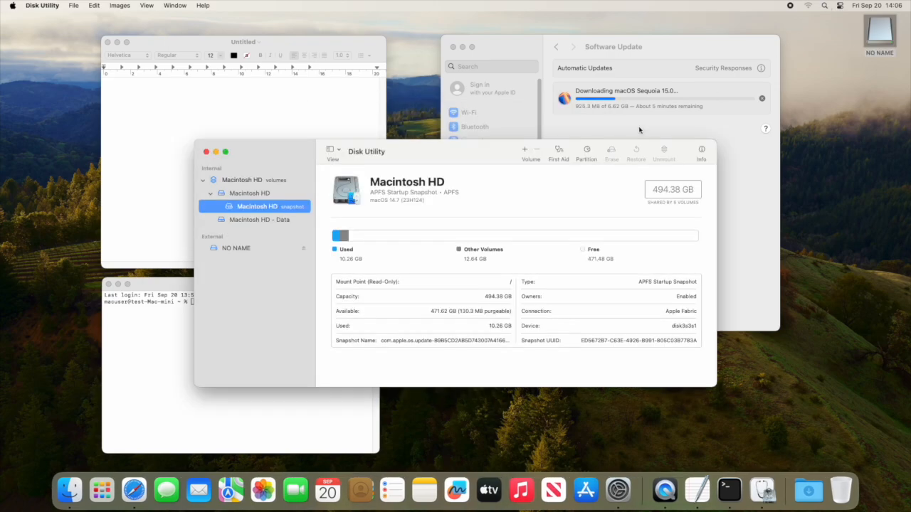
left_click(236, 248)
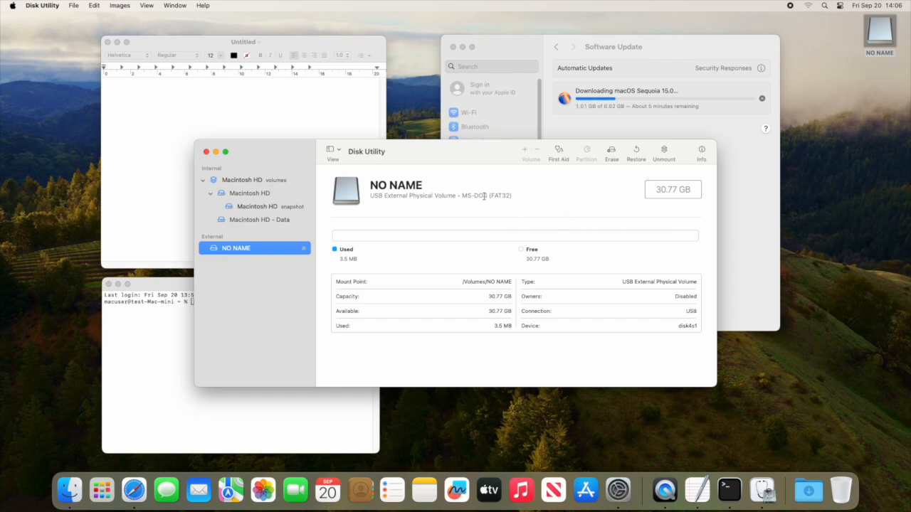
double_click(486, 195)
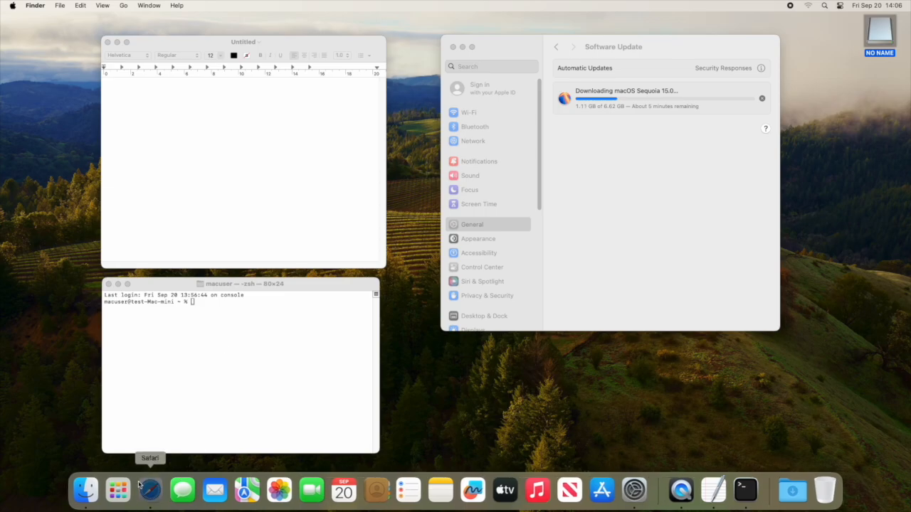
Search in Safari and open Apple's 'Create a bootable installer for macOS' support page
left_click(149, 490)
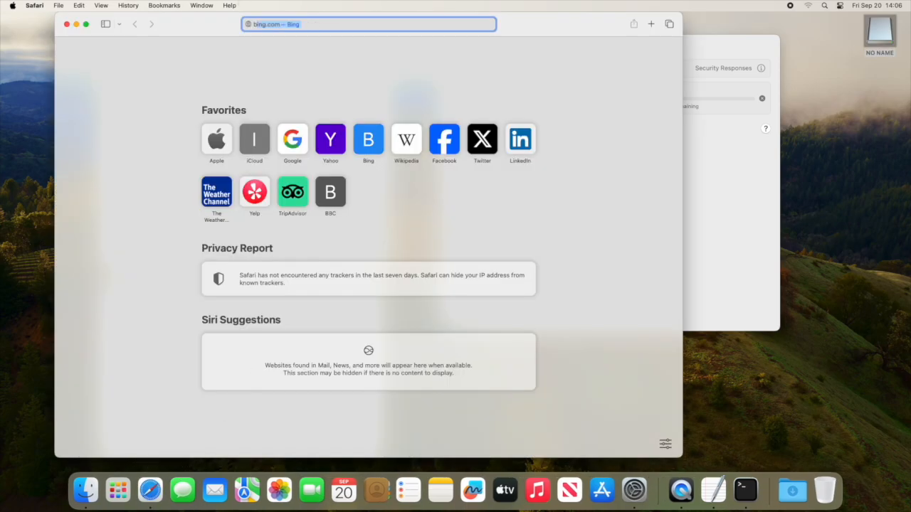
type("bot usb m")
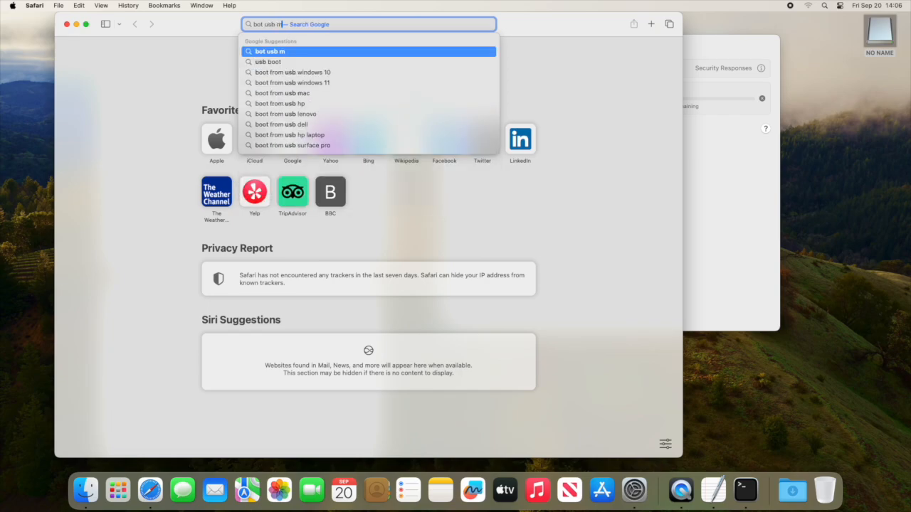
type("ac")
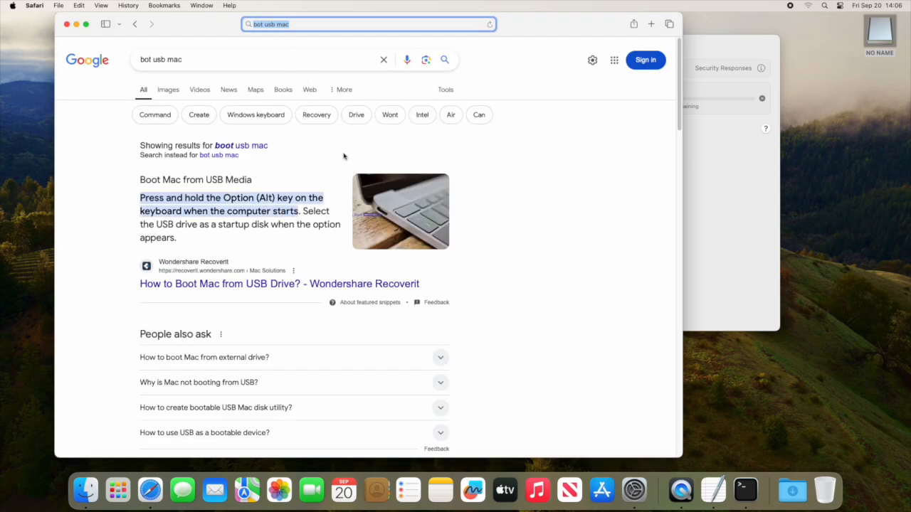
scroll("down", 3)
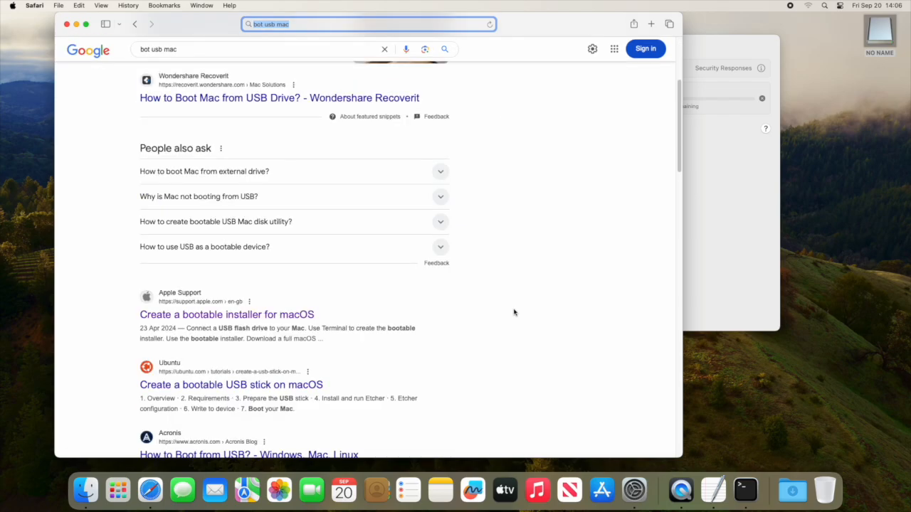
left_click(226, 314)
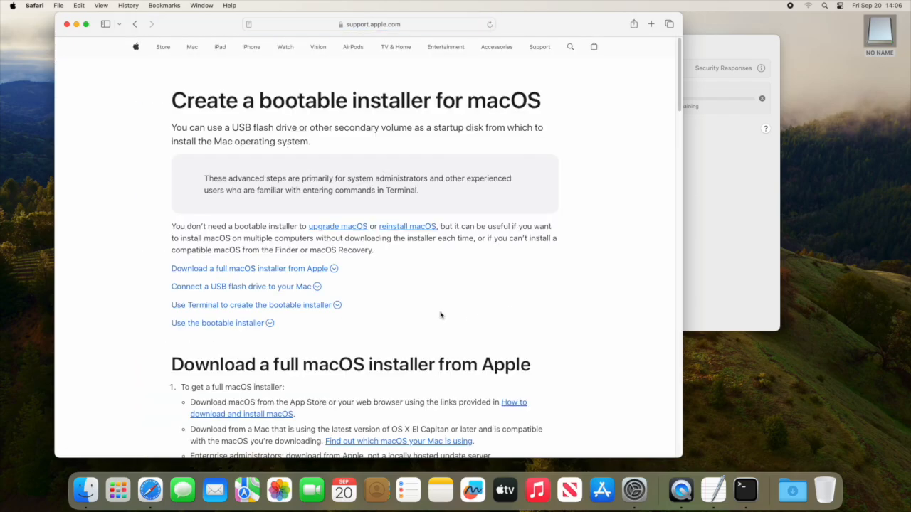
Scroll to 'Commands to use in Terminal' and copy the Sonoma command
scroll("down", 3)
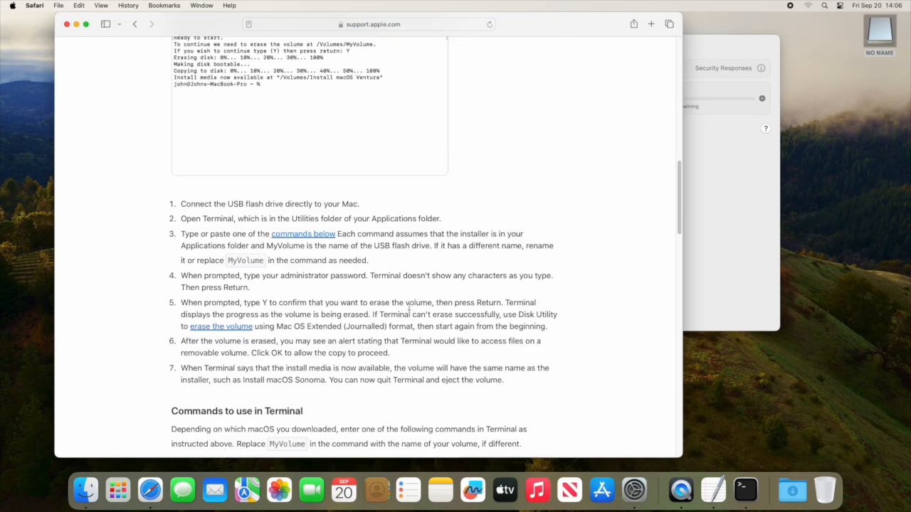
scroll("down", 3)
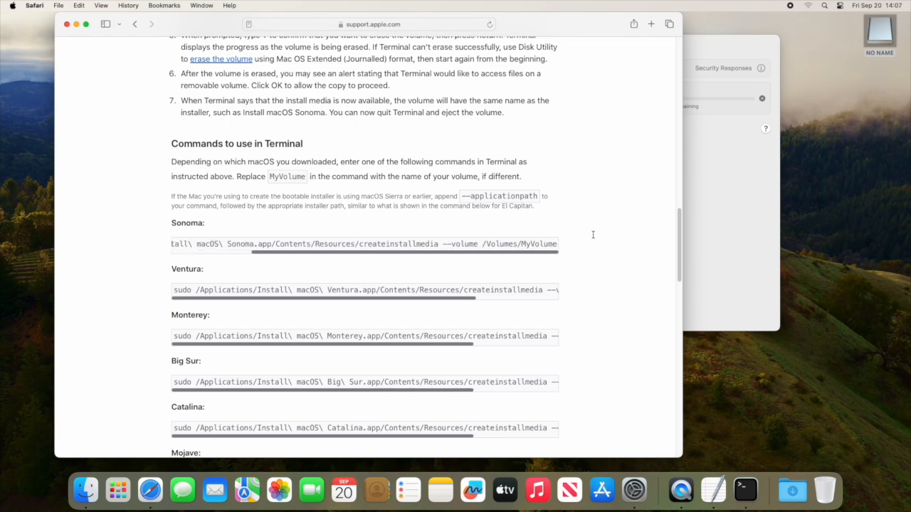
right_click(537, 244)
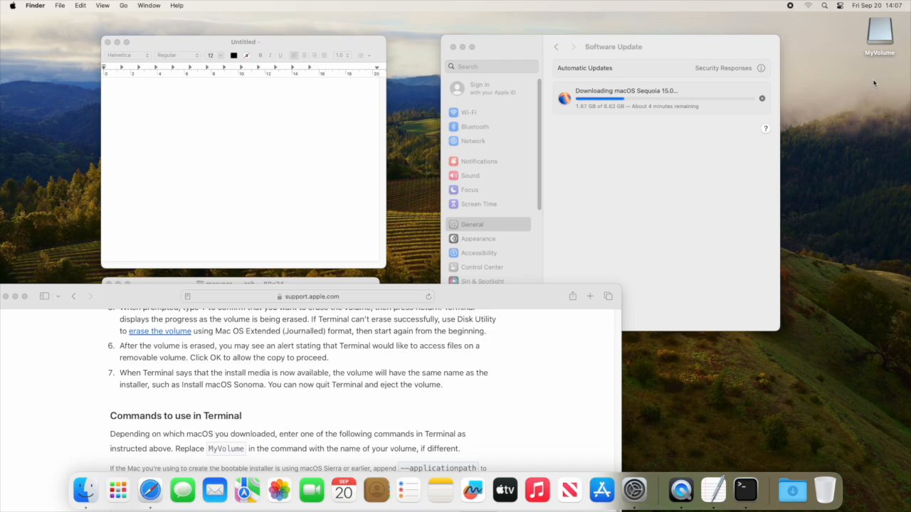
Paste the createinstallmedia command into the untitled note, edited for Sequoia targeting /Volumes/MyVolume
left_click(306, 296)
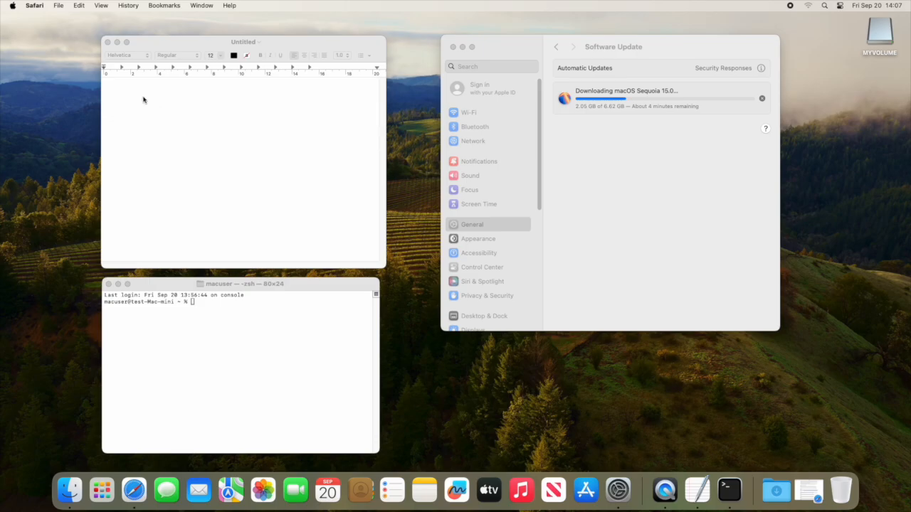
type("sudo /Applications/Install\\ macOS\\ Sonoma.app/Contents/Resources/createinstallmedia --volume /Volumes/MyVolume")
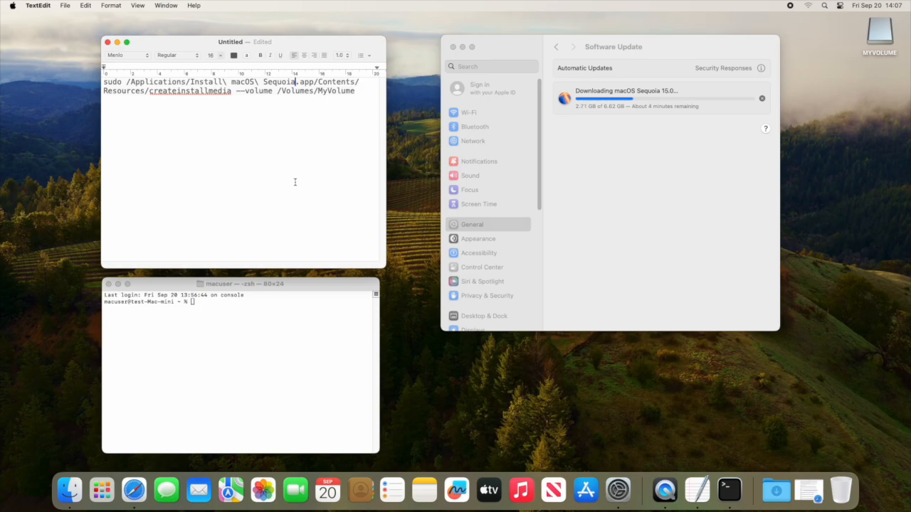
double_click(335, 91)
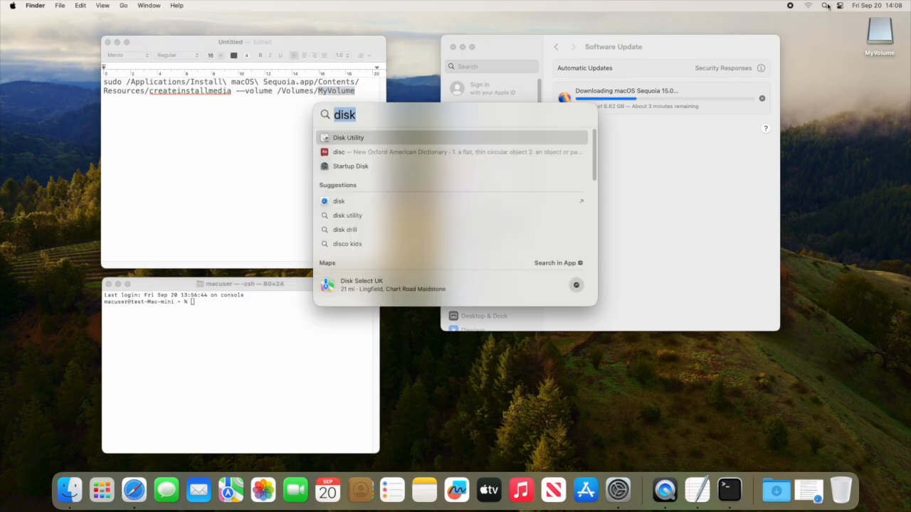
Select MyVolume under External in Disk Utility to confirm it is 30.77 GB FAT32
left_click(349, 137)
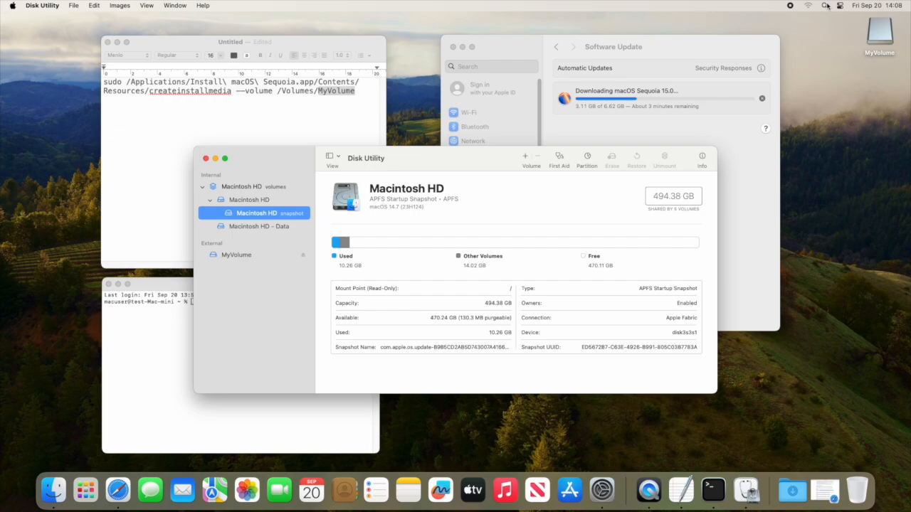
left_click(236, 254)
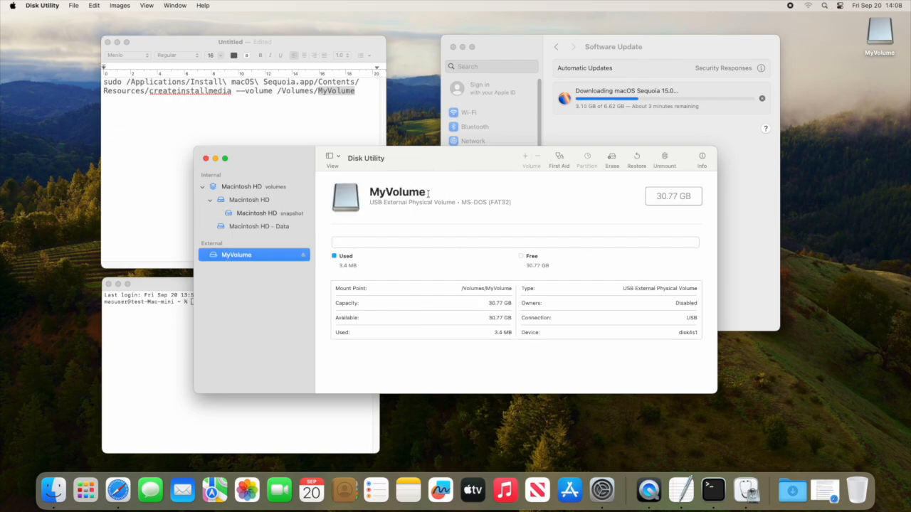
double_click(397, 191)
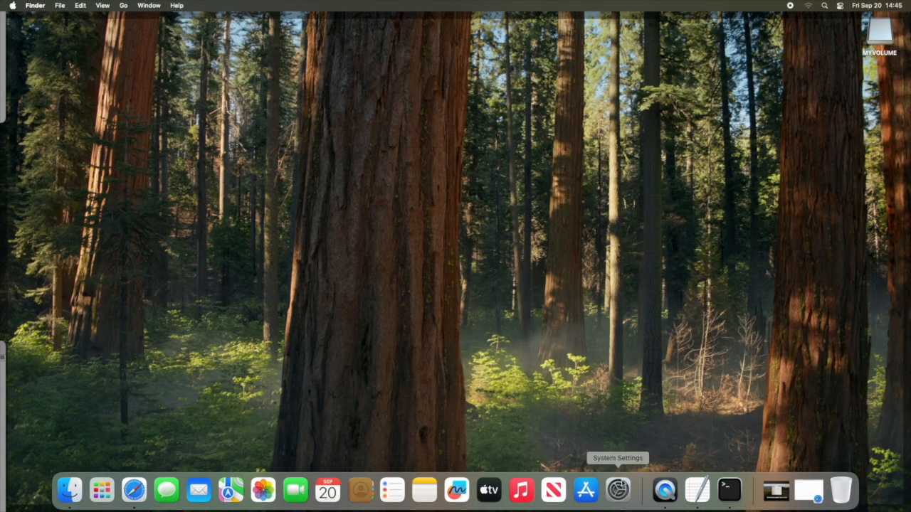
Check About for macOS Sequoia 15.0, then confirm Software Update is current with automatic updates on
left_click(618, 490)
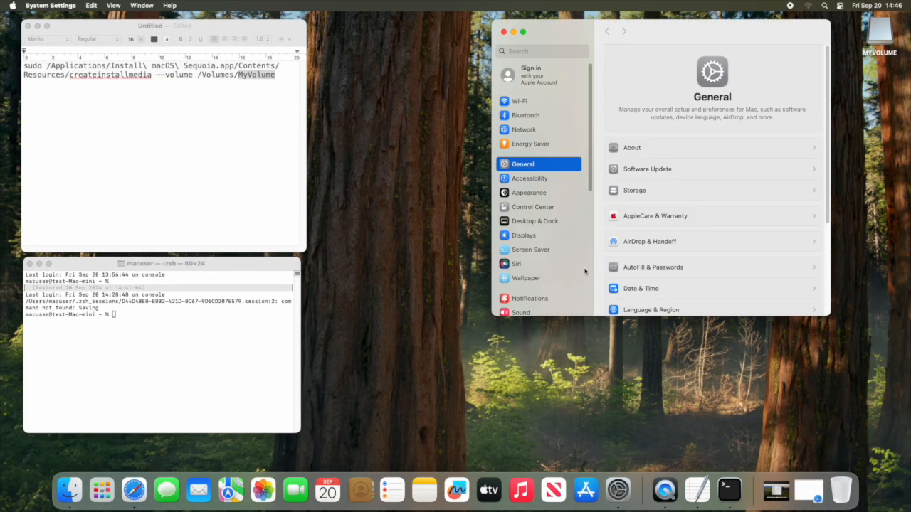
left_click(631, 147)
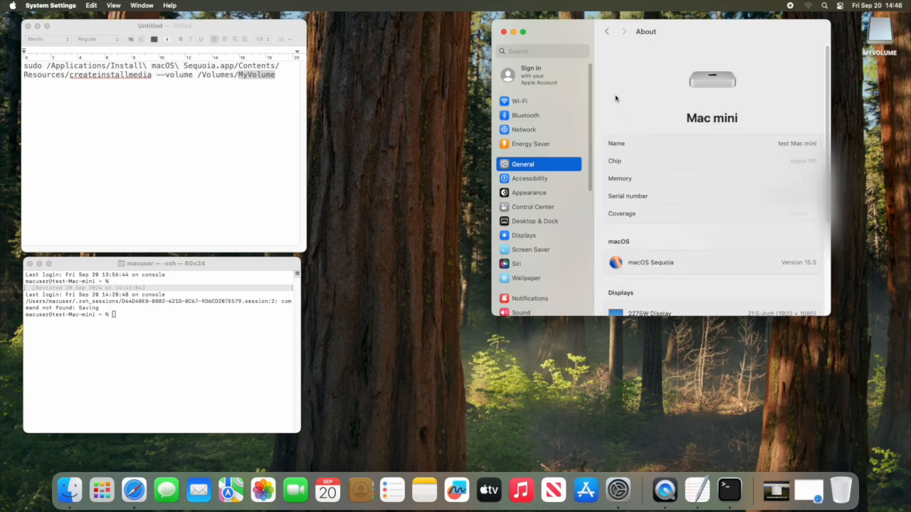
left_click(606, 31)
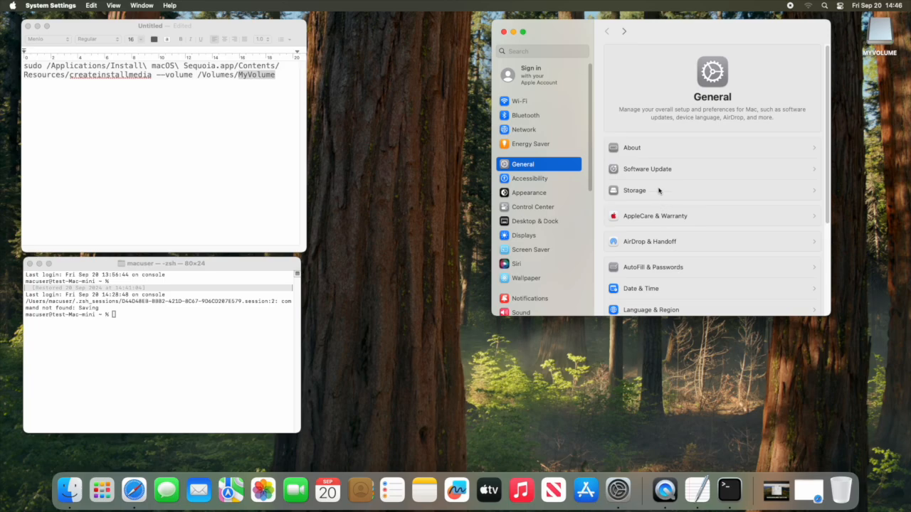
left_click(647, 168)
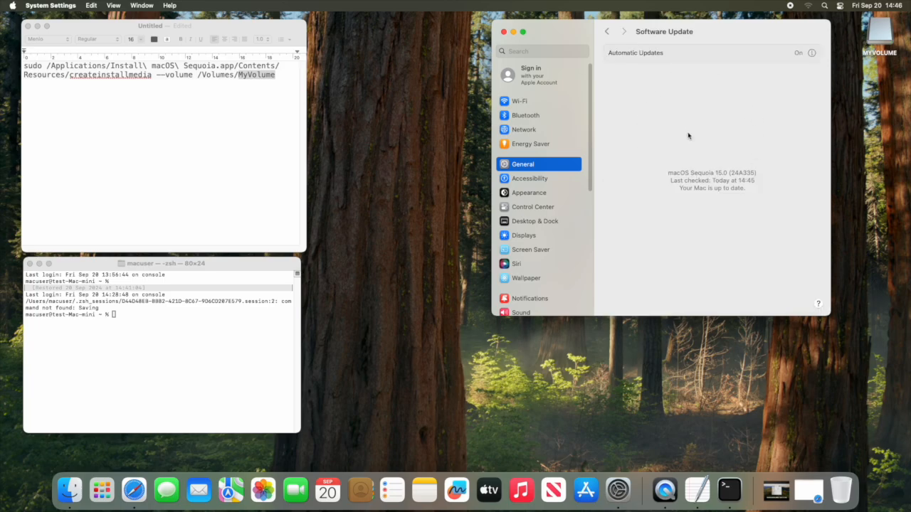
left_click(812, 52)
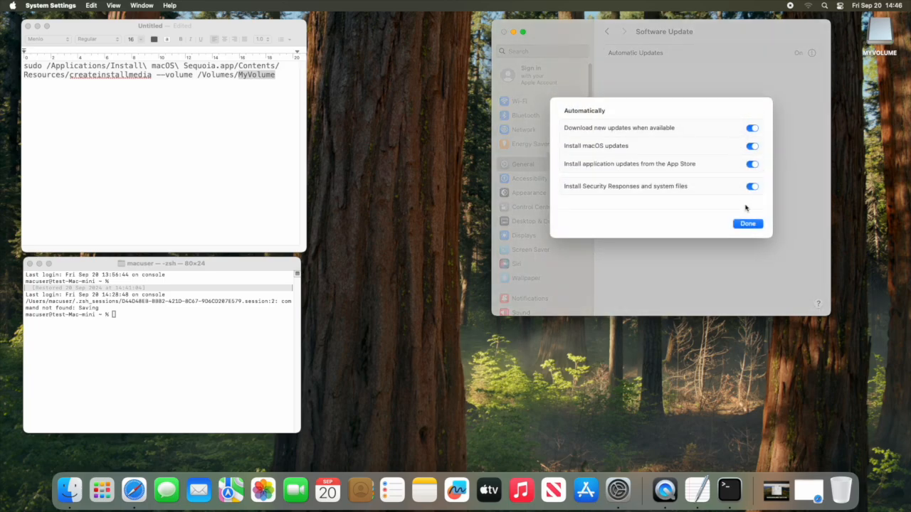
left_click(747, 223)
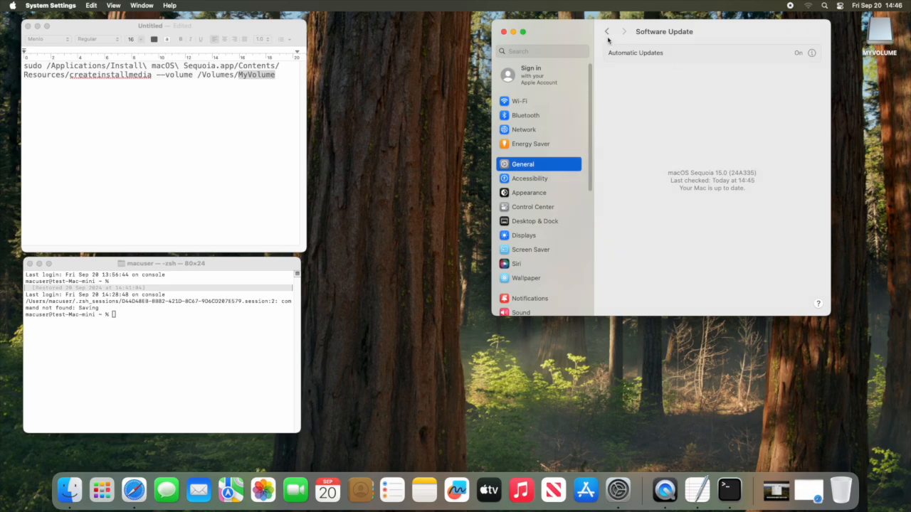
left_click(607, 31)
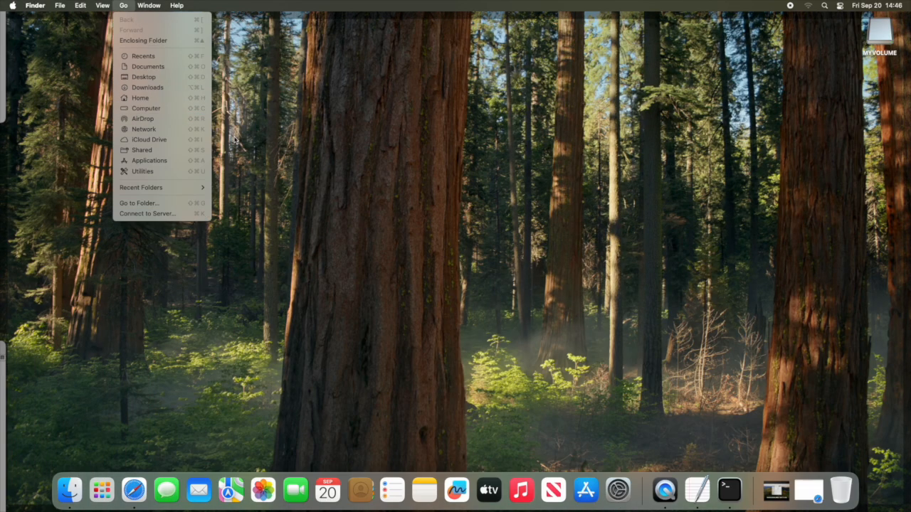
mouse_move(147, 87)
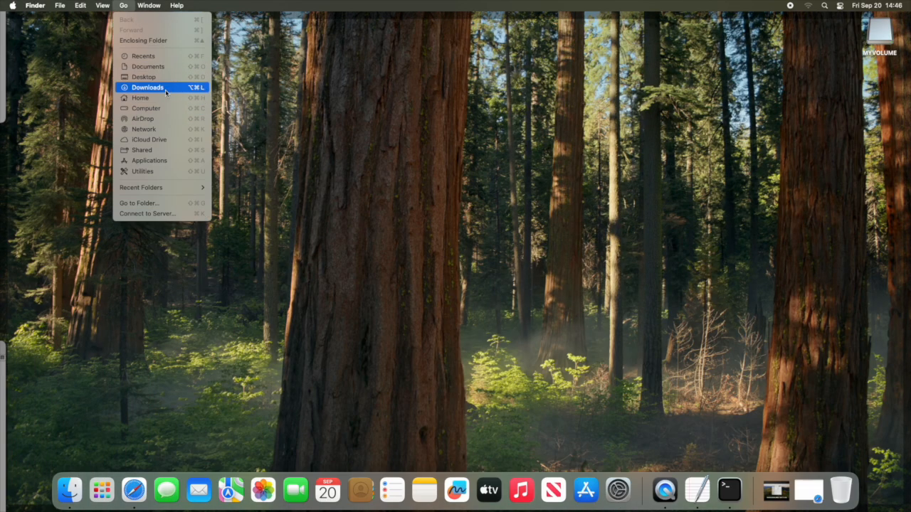
mouse_move(171, 150)
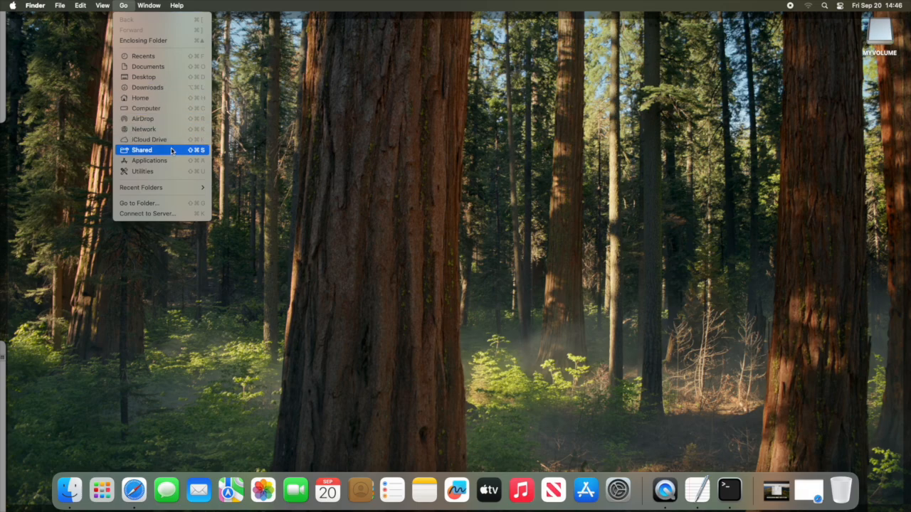
left_click(149, 160)
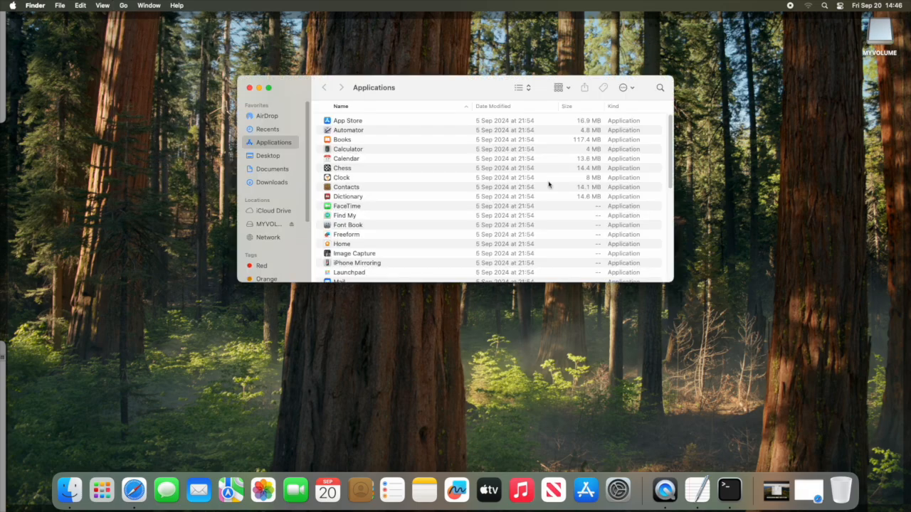
scroll("down", 3)
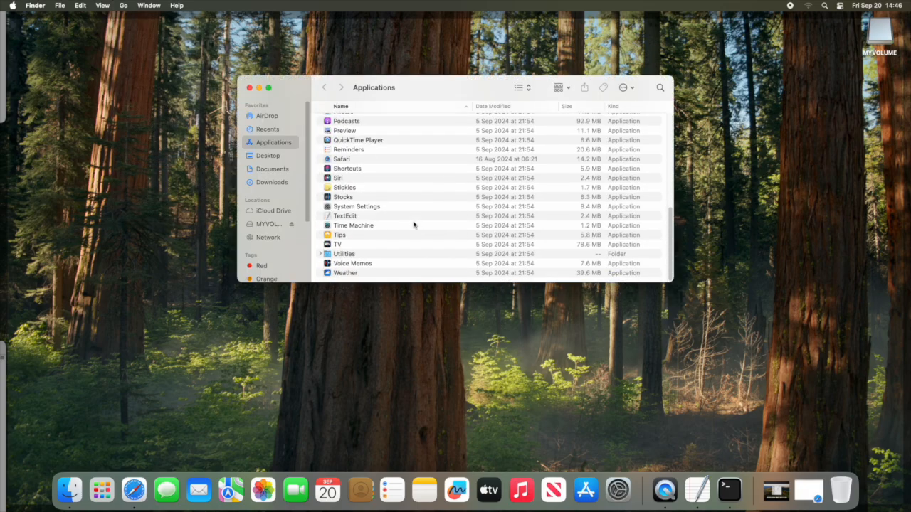
left_click_drag(374, 86, 654, 79)
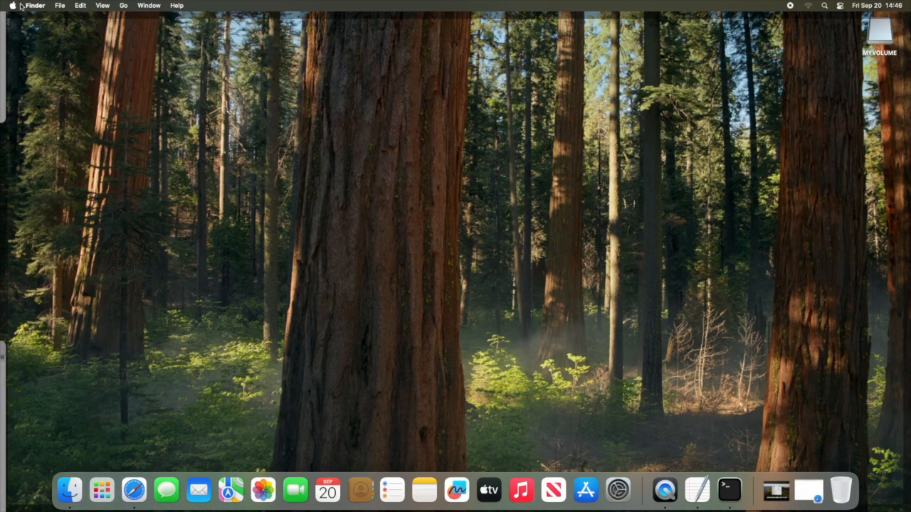
Open the App Store from the Apple menu and download the macOS Sequoia 15.0 listing
left_click(12, 5)
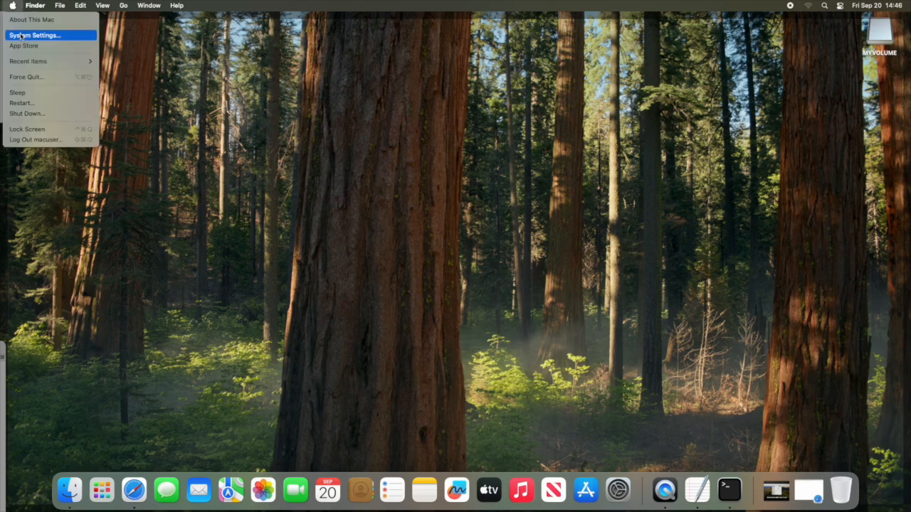
left_click(24, 46)
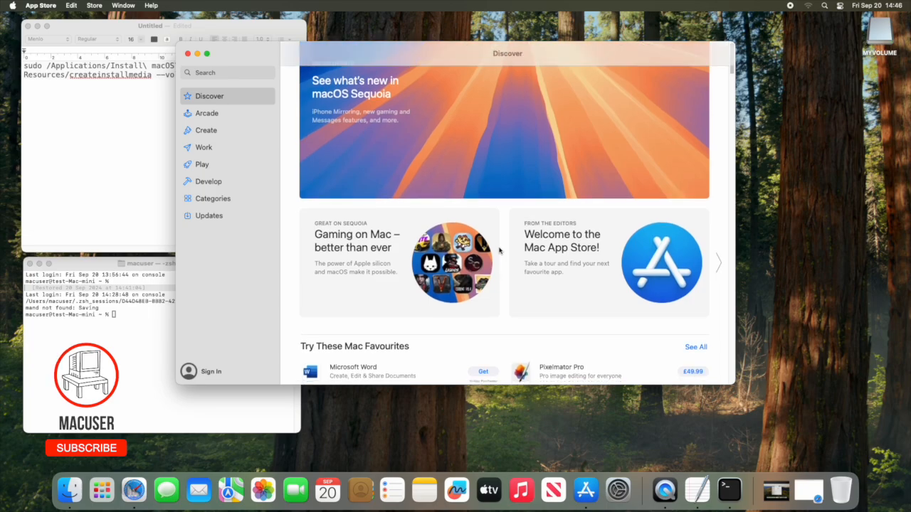
scroll("down", 3)
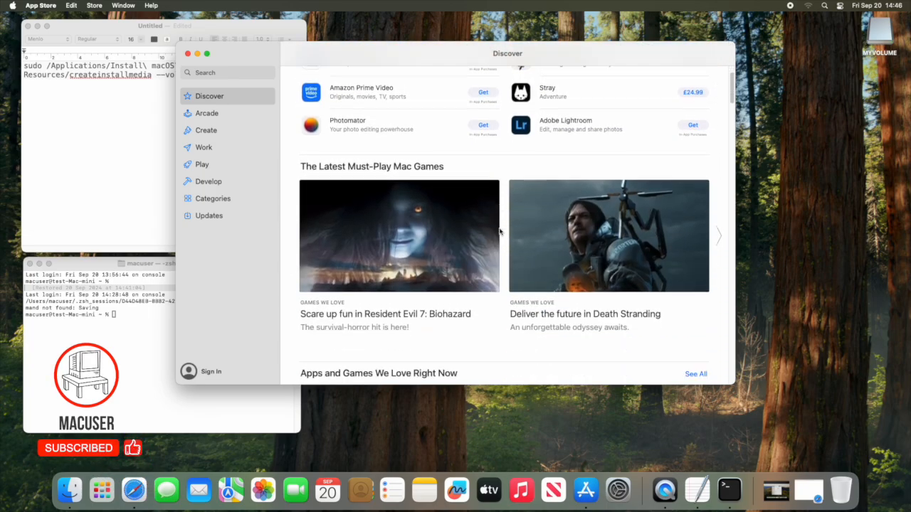
scroll("down", 3)
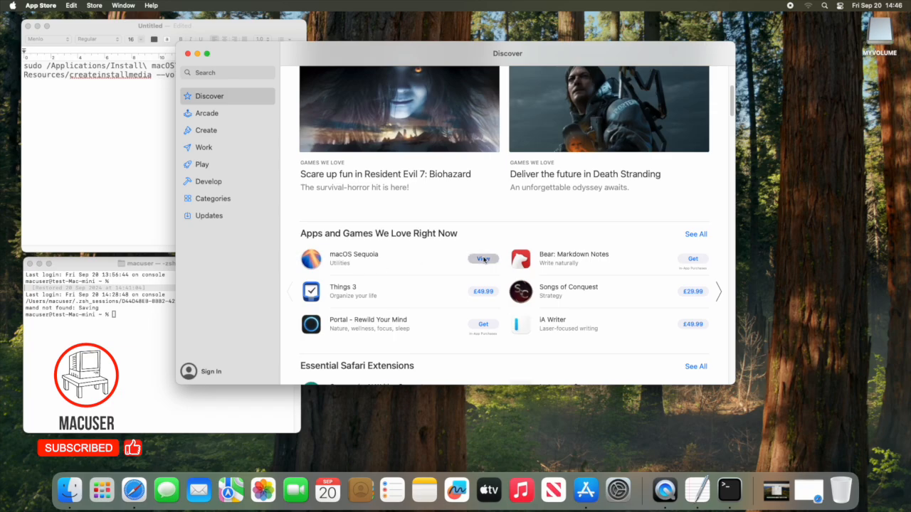
left_click(483, 258)
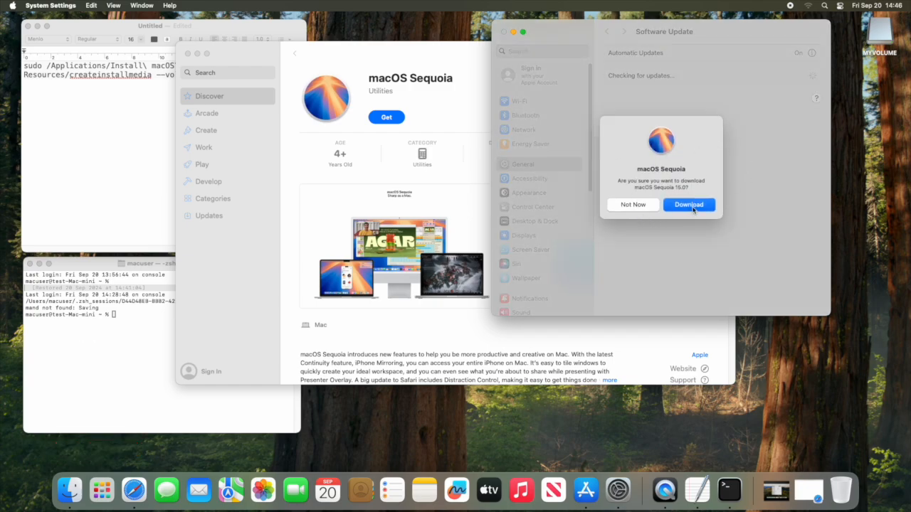
left_click(688, 205)
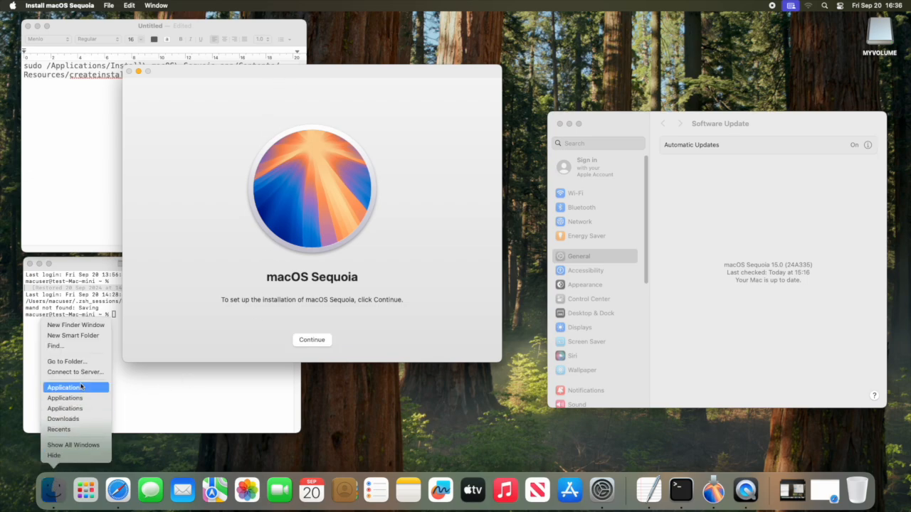
Show Install macOS Sequoia's package contents and locate createinstallmedia in Contents > Resources
left_click(64, 387)
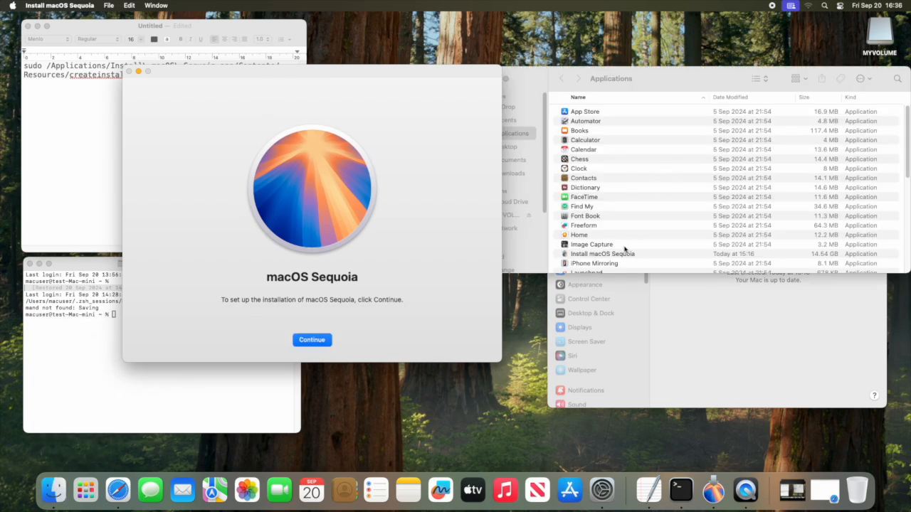
left_click(602, 254)
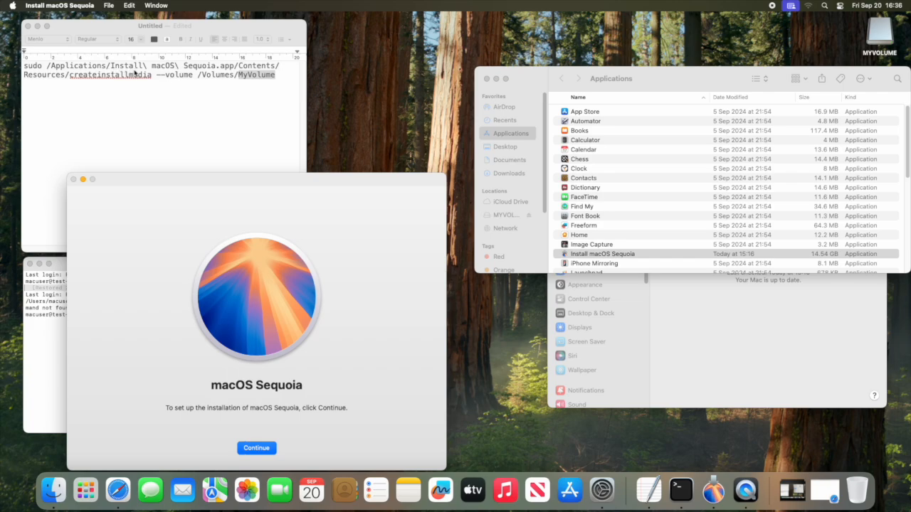
mouse_move(192, 69)
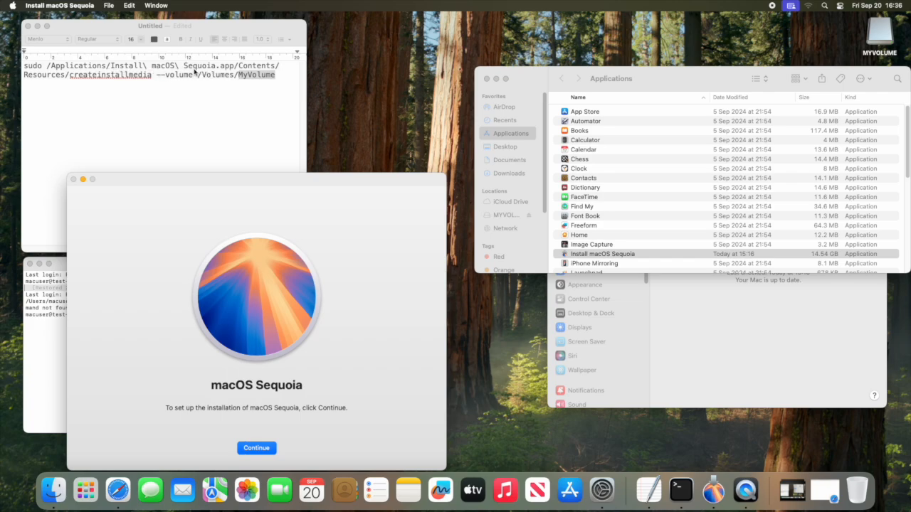
right_click(602, 253)
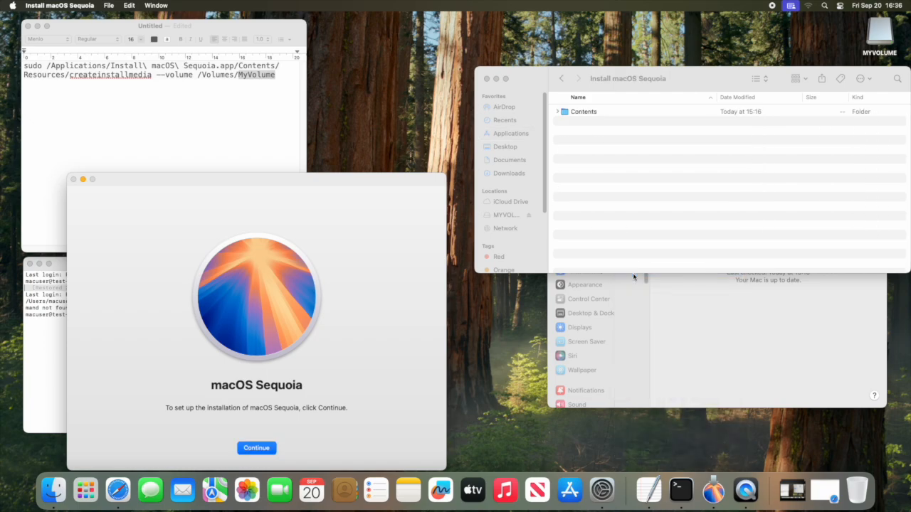
left_click(557, 111)
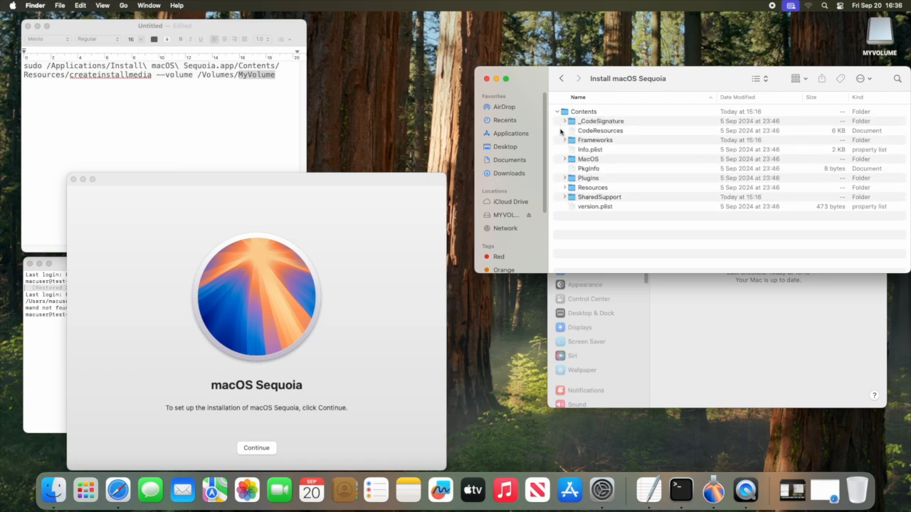
mouse_move(561, 135)
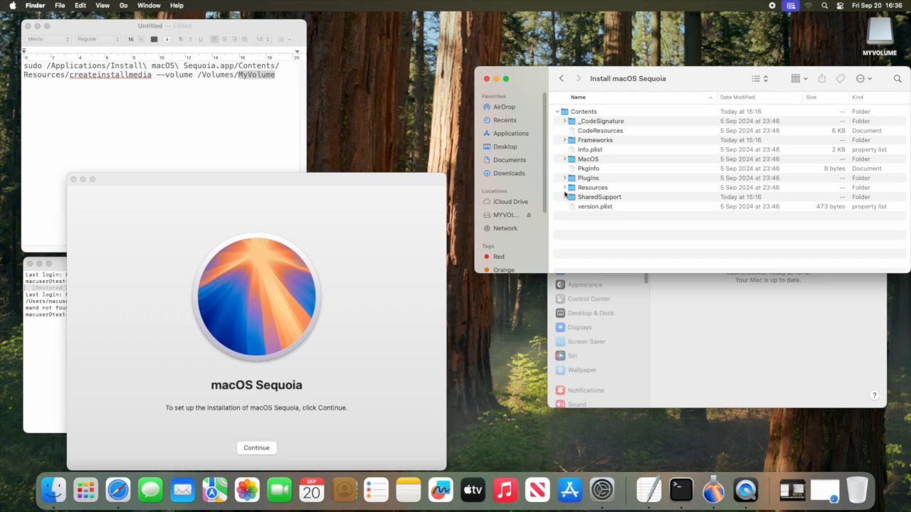
left_click(564, 187)
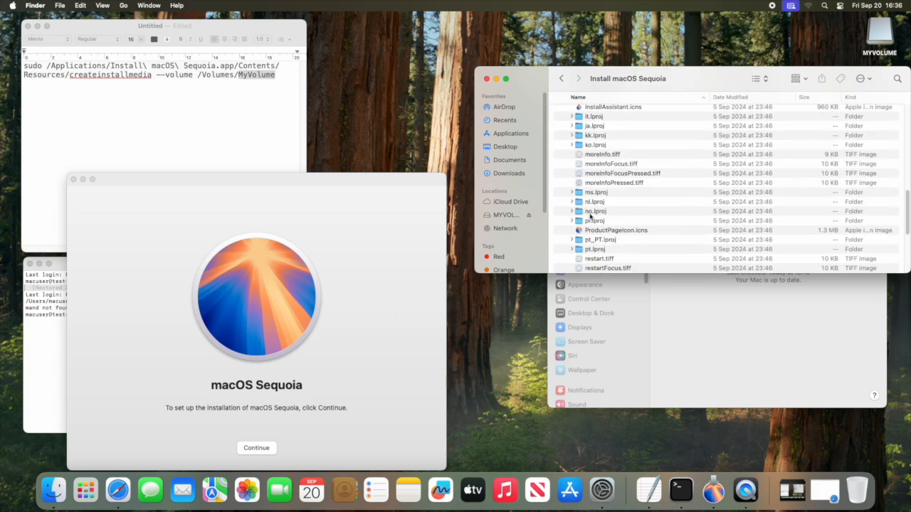
scroll("up", 3)
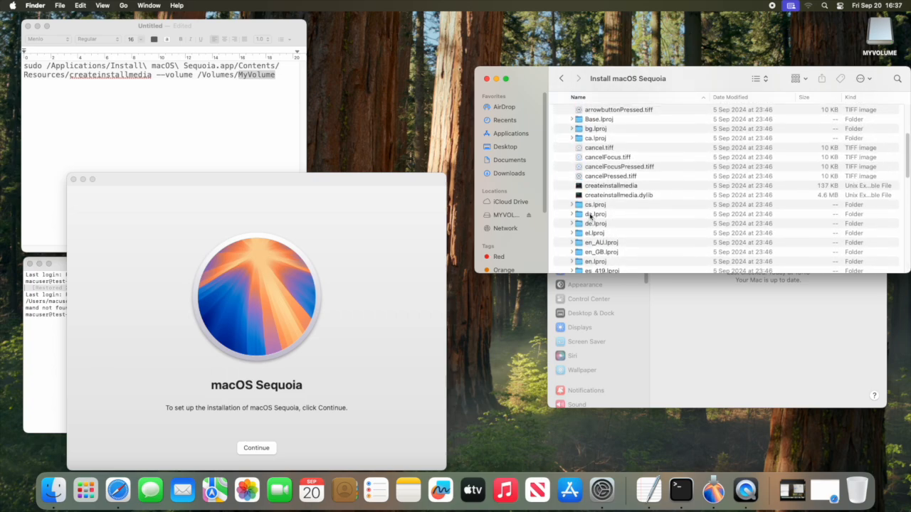
left_click(610, 190)
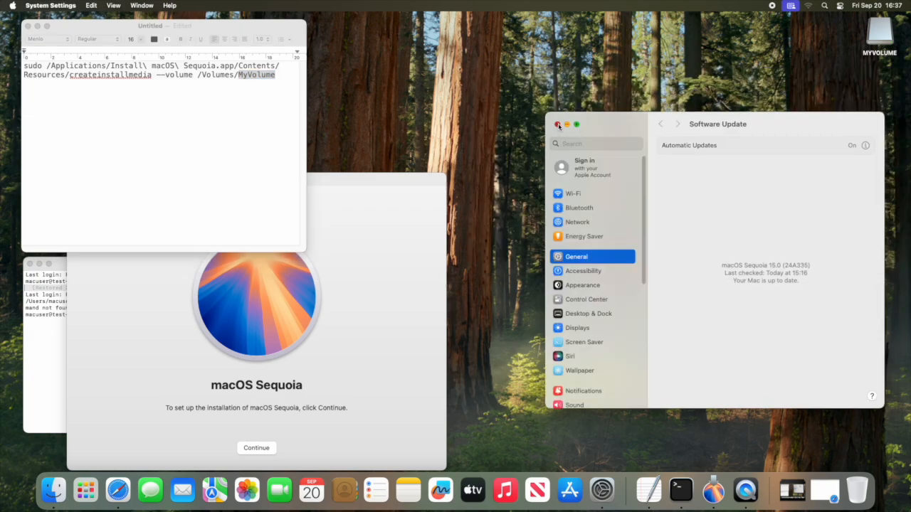
Close System Settings, move Terminal up, and check MYVOLUME's details in Disk Utility before closing it
left_click(559, 124)
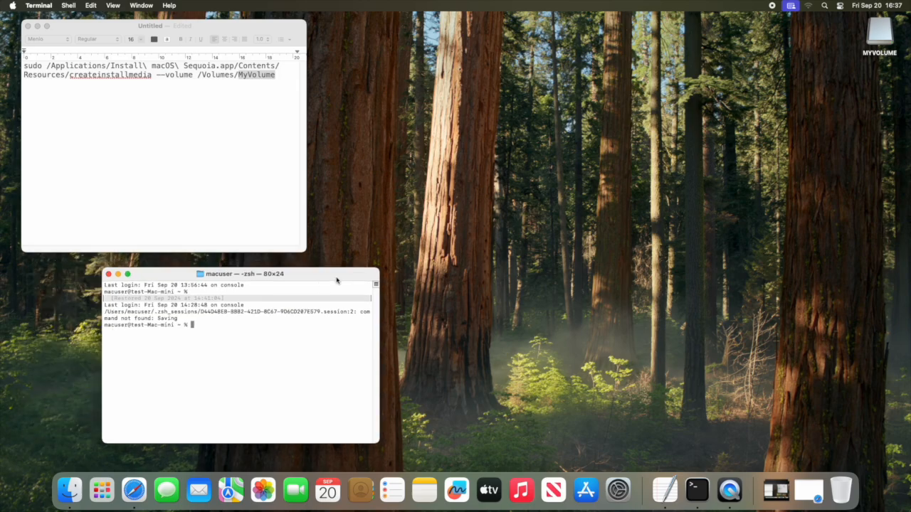
left_click_drag(244, 273, 520, 93)
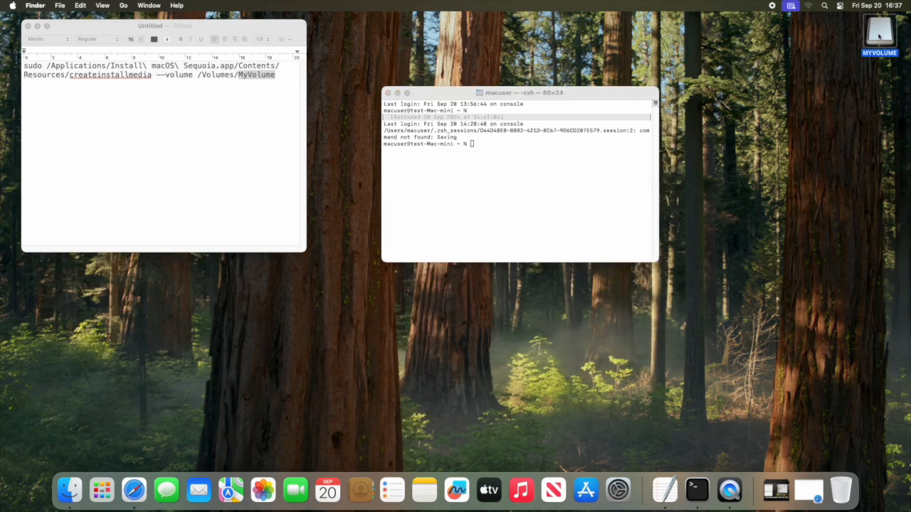
double_click(879, 36)
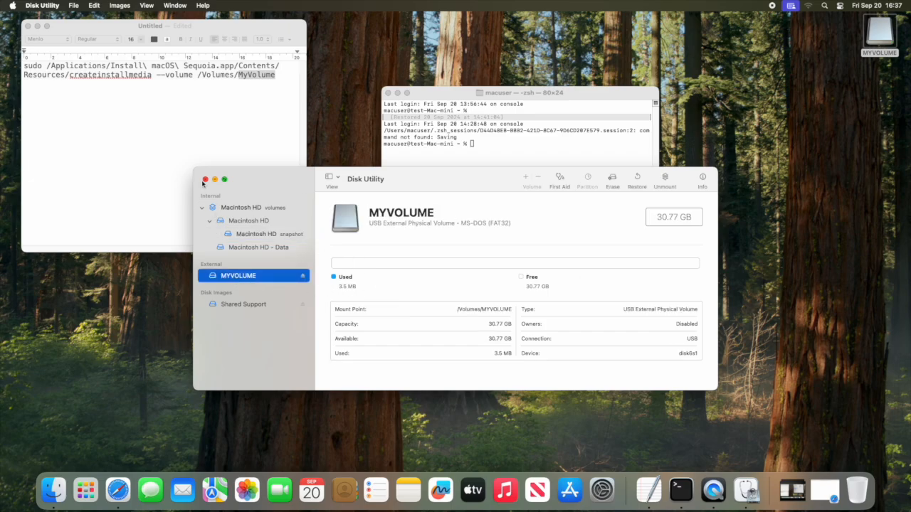
left_click(205, 179)
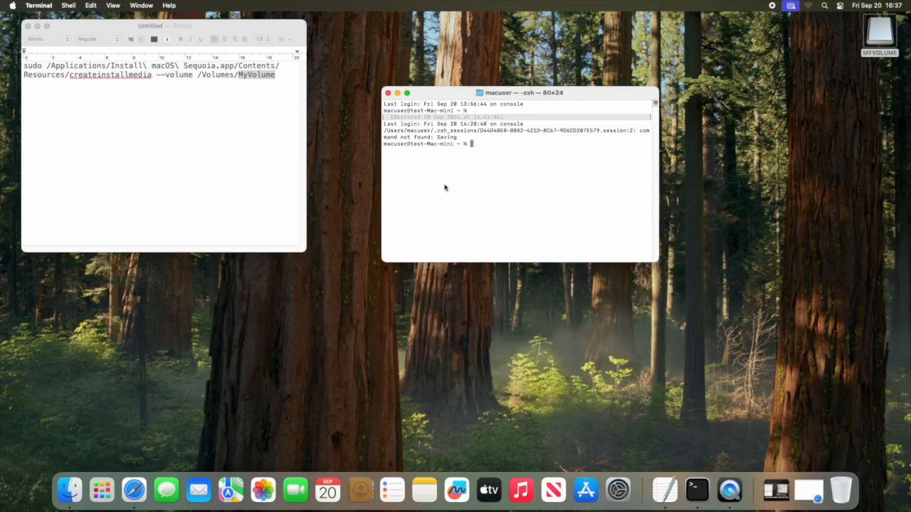
mouse_move(103, 84)
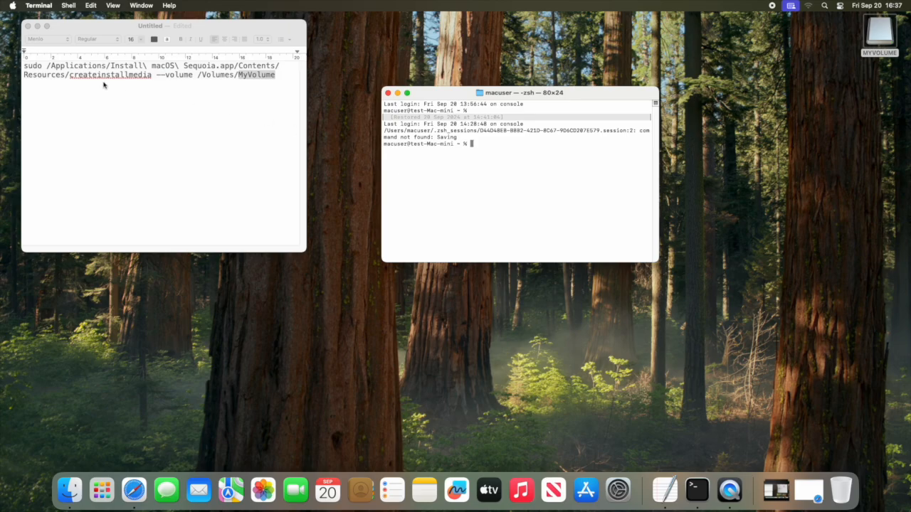
Run createinstallmedia for MyVolume in Terminal with the password and allow removable-volume access
double_click(256, 74)
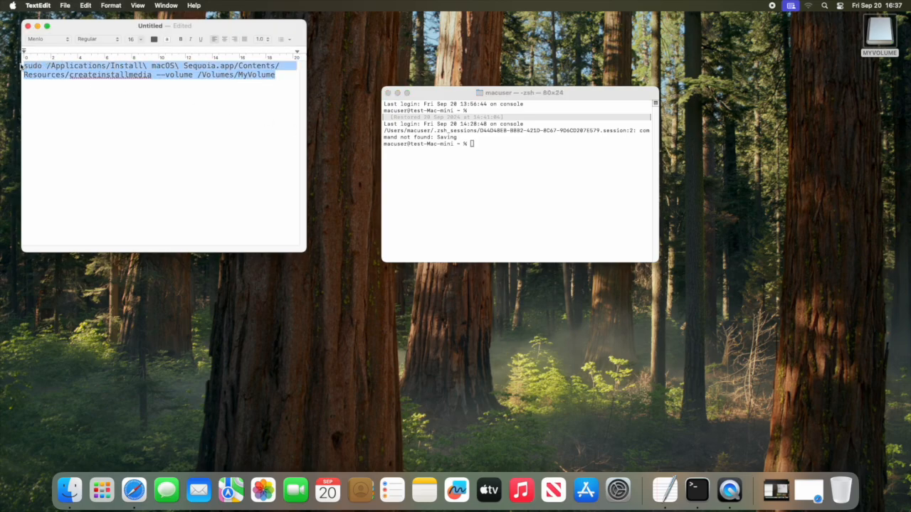
left_click(516, 143)
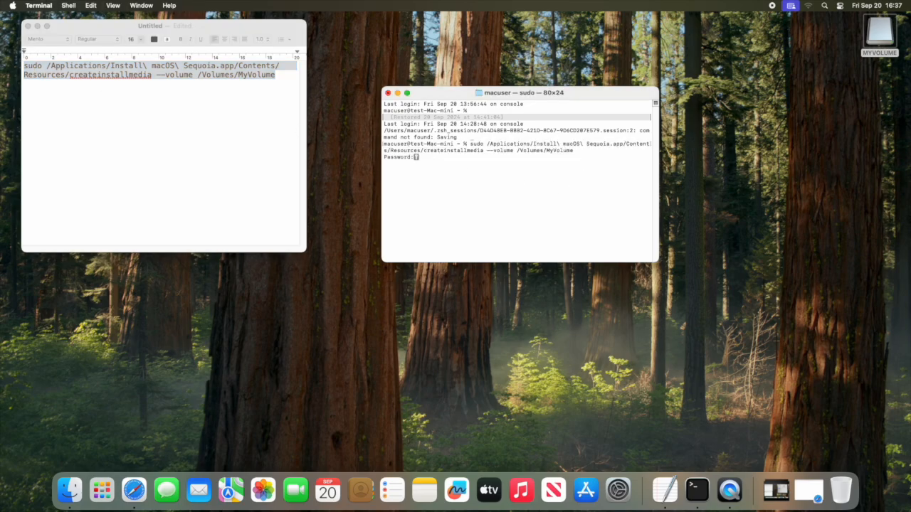
key("return")
type("Y")
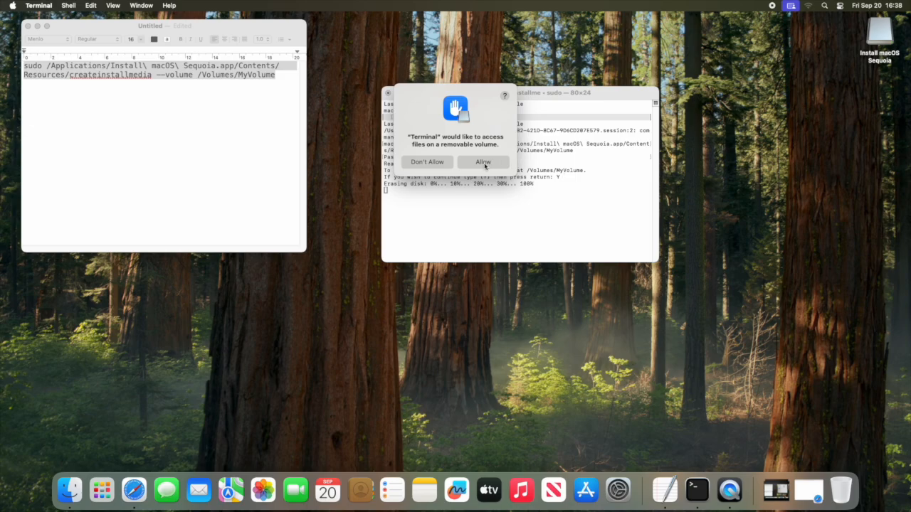
left_click(482, 161)
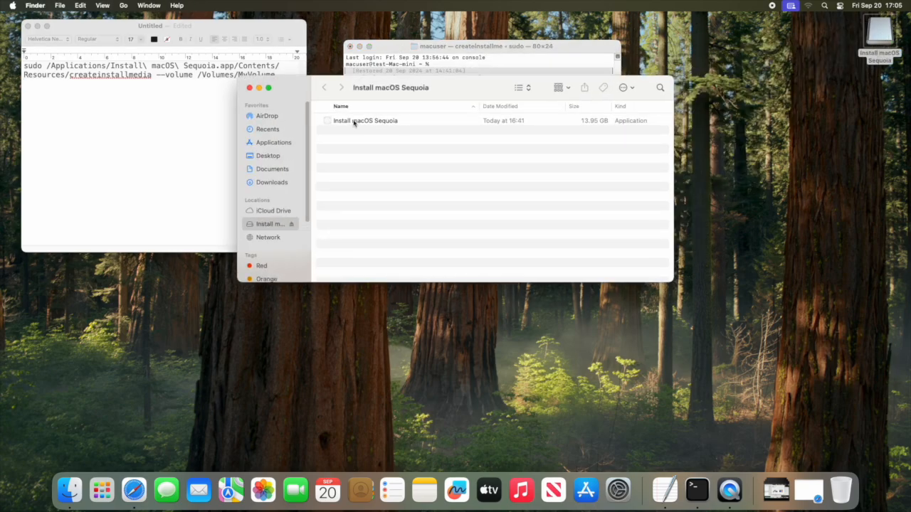
Check the stick's 13.95 GB installer info, then select Install macOS Sequoia in Applications
left_click(365, 120)
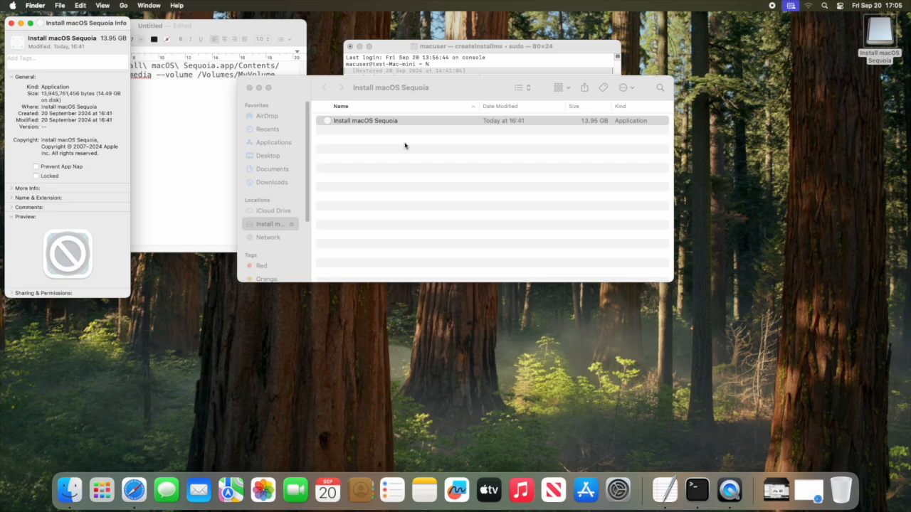
mouse_move(71, 274)
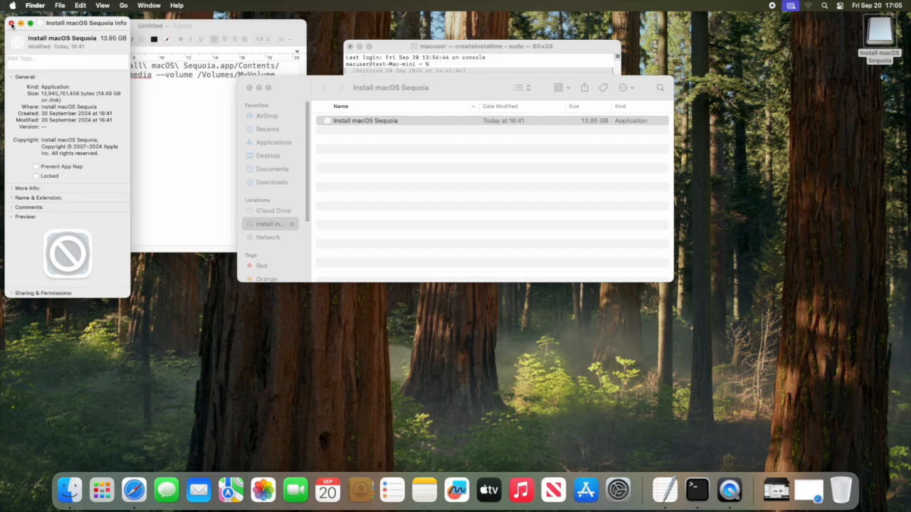
left_click(11, 23)
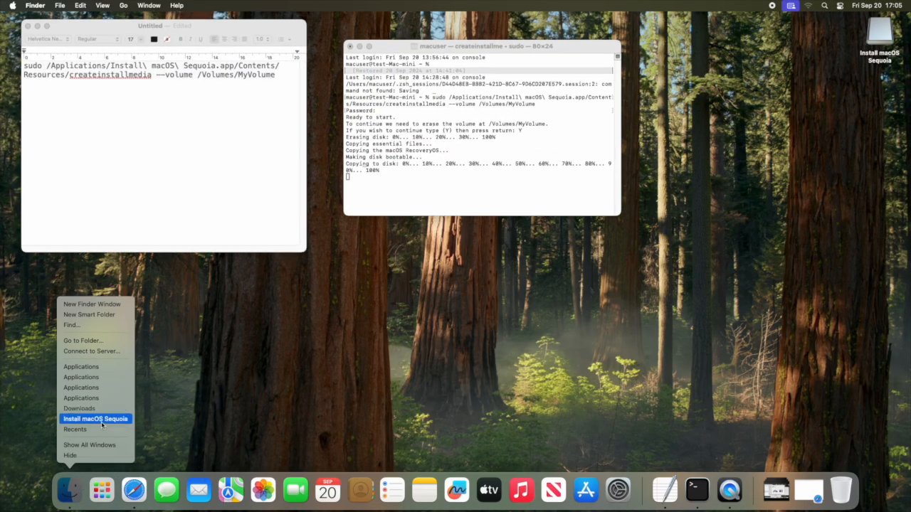
mouse_move(80, 377)
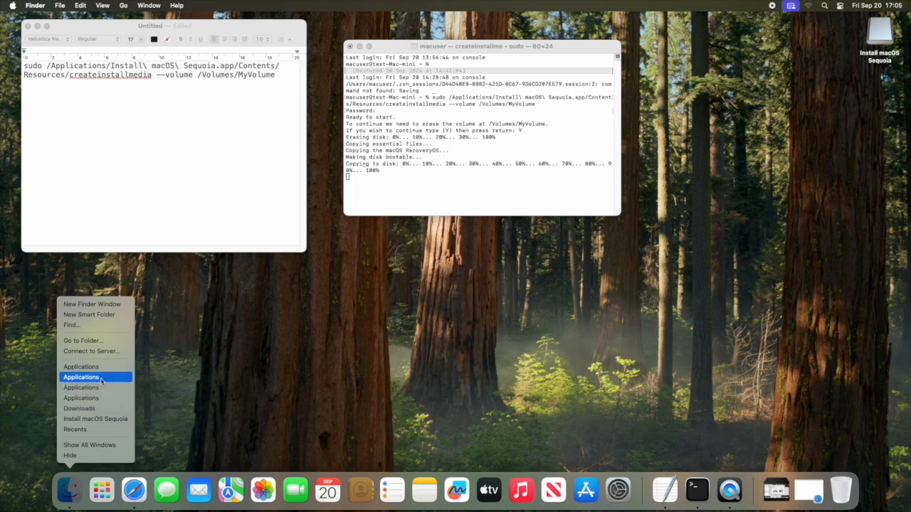
left_click(81, 377)
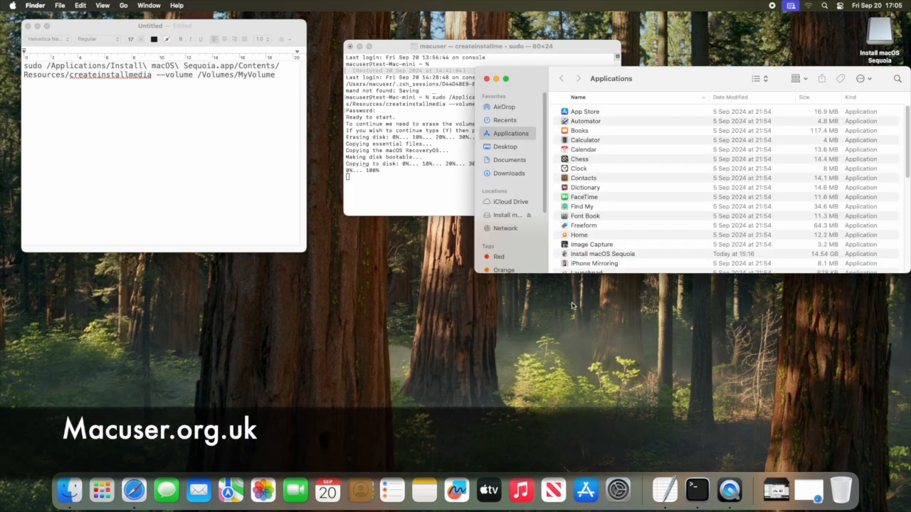
left_click(603, 253)
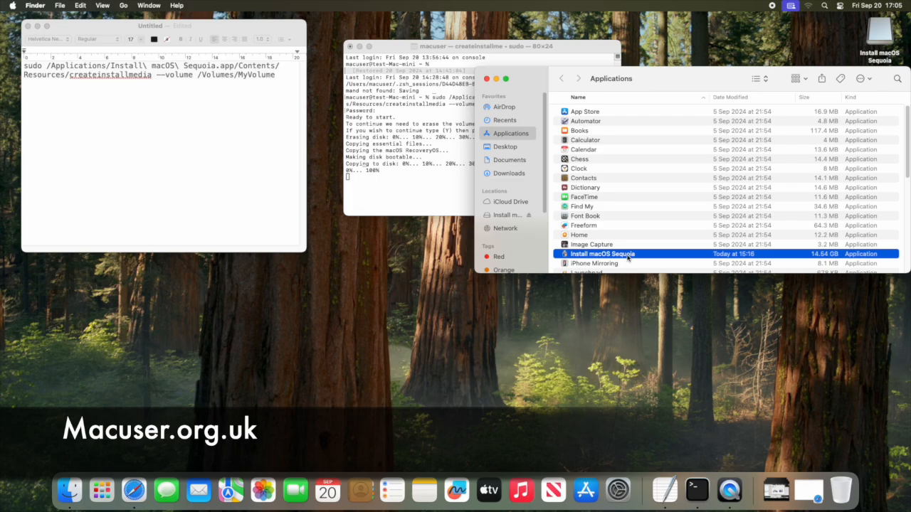
mouse_move(753, 126)
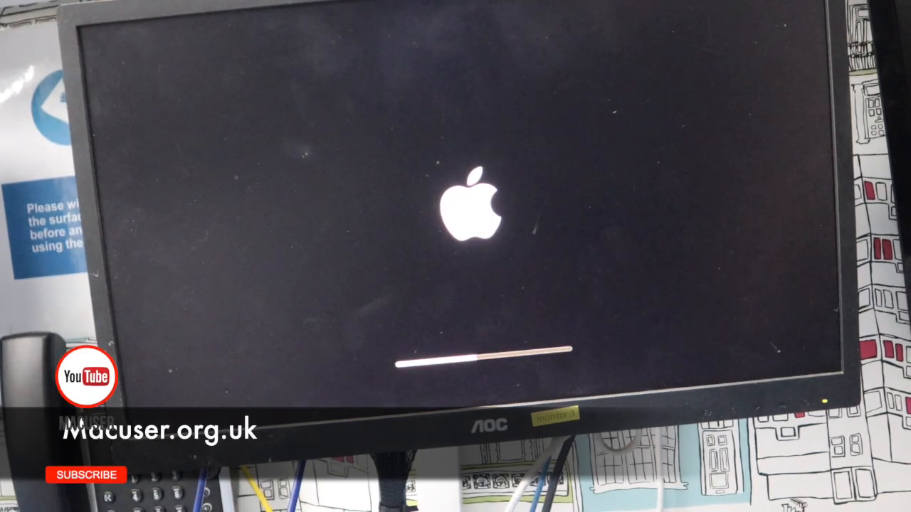
Boot the Mac past the Apple progress bar and scroll Safari's older-macOS App Store links
left_click(84, 474)
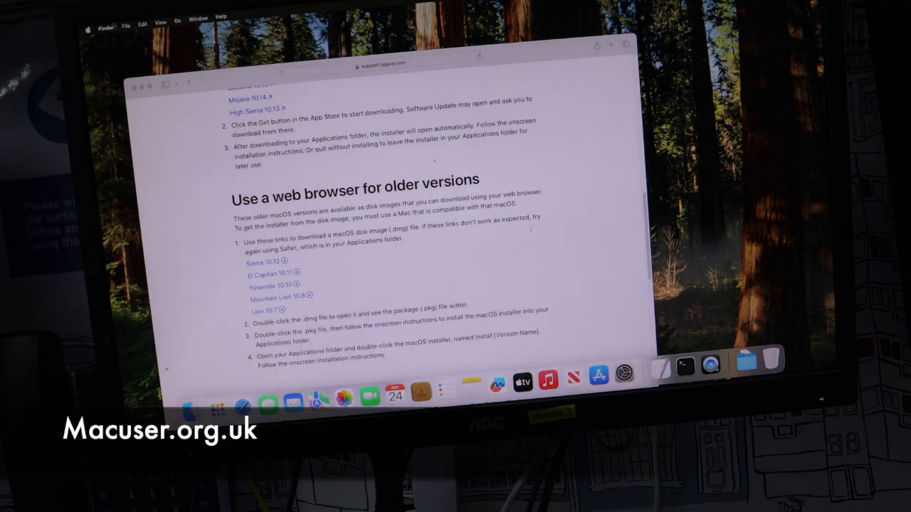
scroll("up", 3)
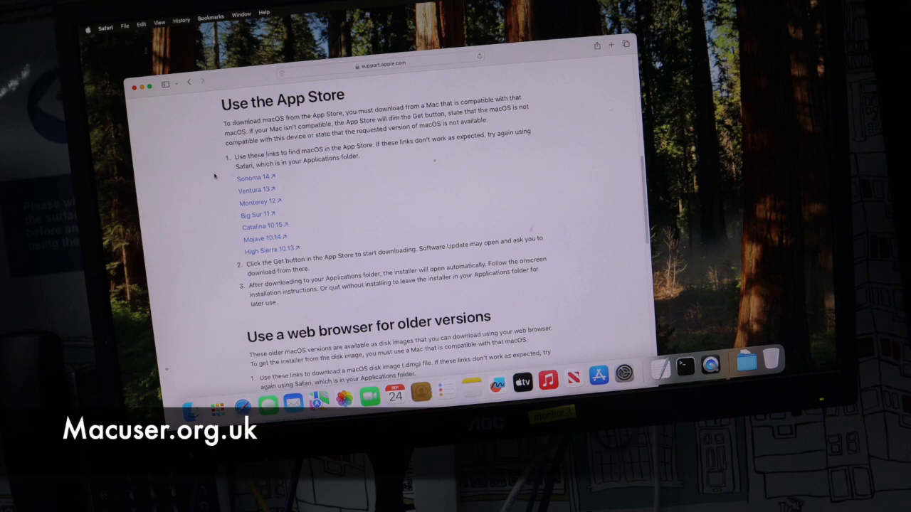